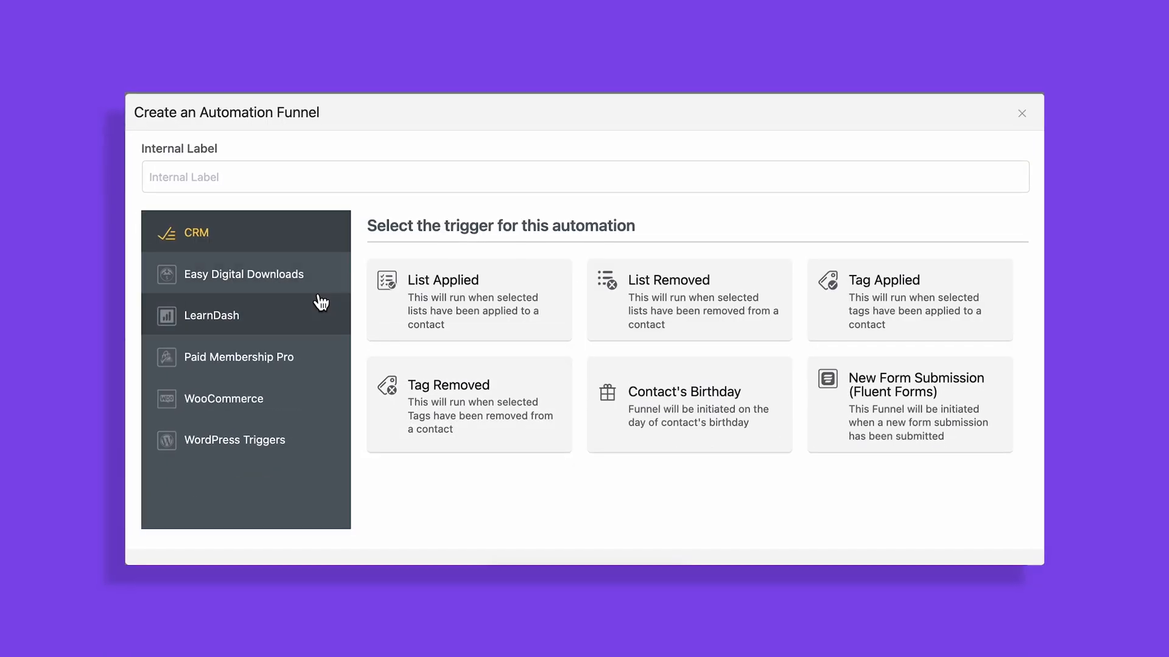
Step: Browse the LearnDash trigger category and reach the integrations catalog of supported plugins
click(212, 316)
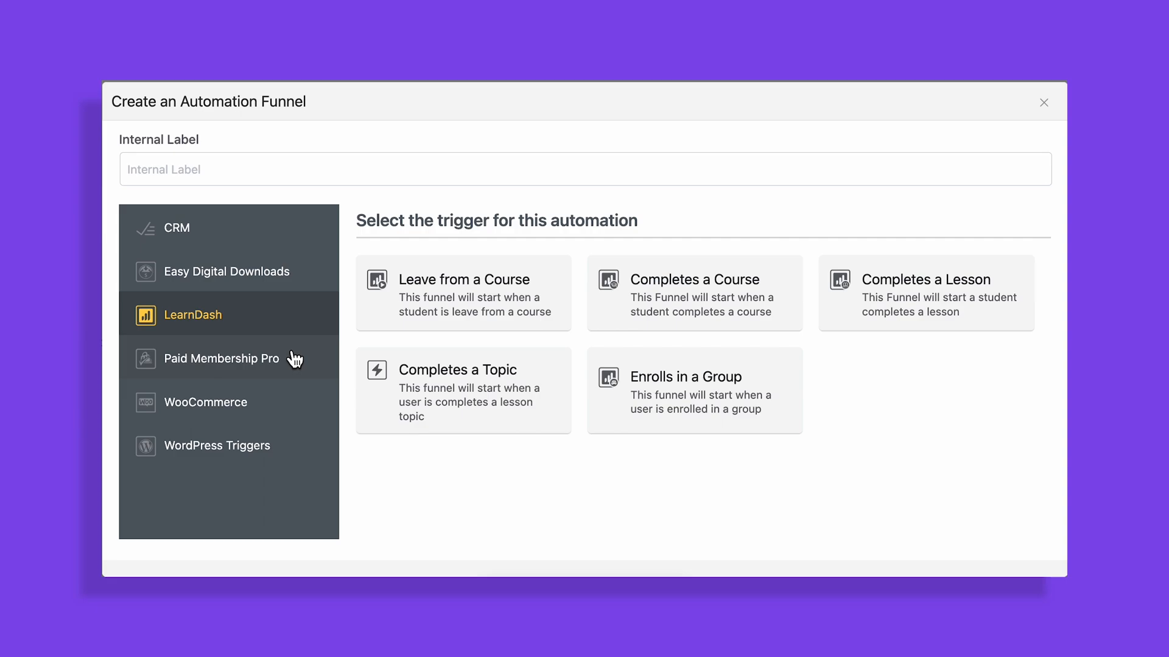
click(200, 570)
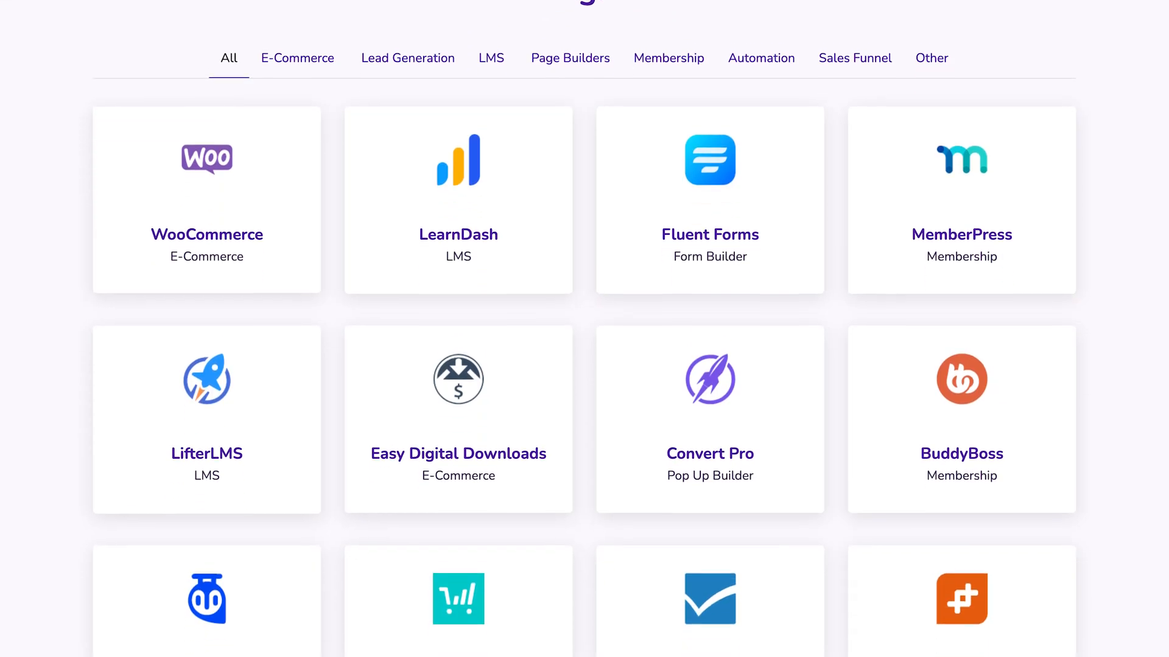
scroll(down, 3)
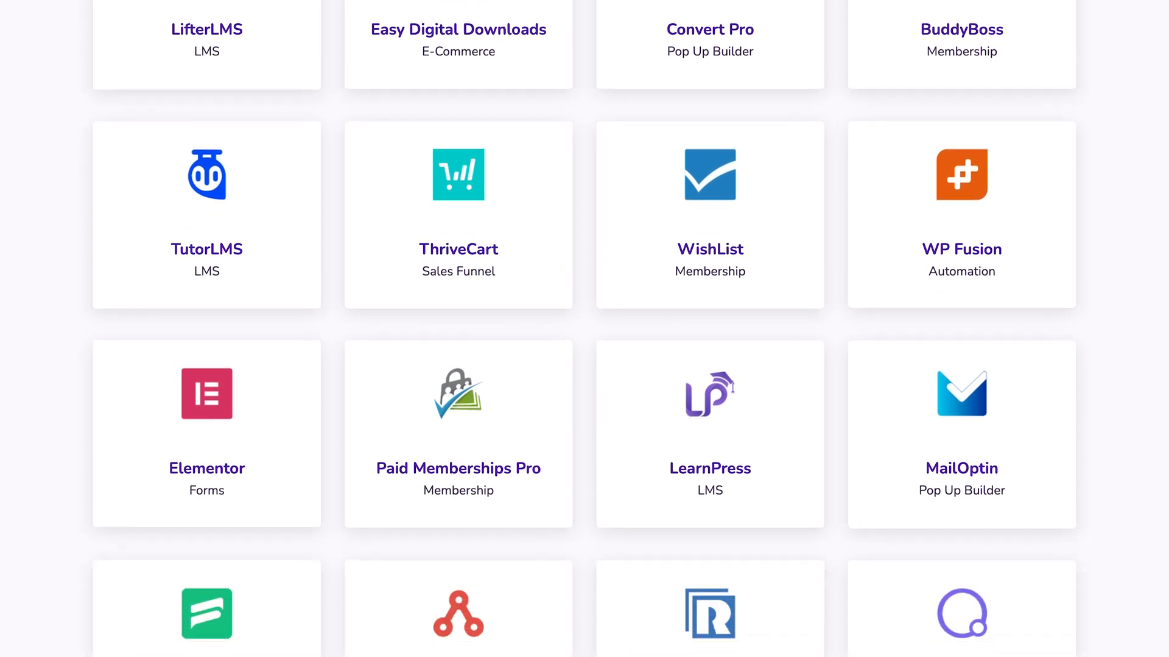
scroll(down, 3)
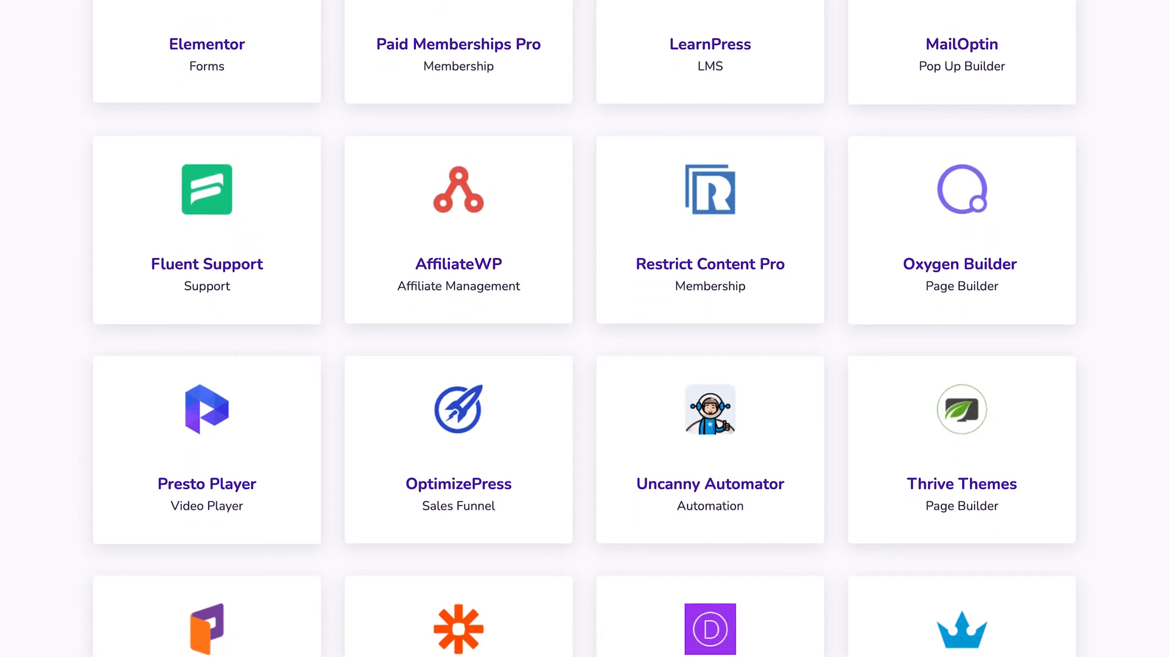
scroll(down, 3)
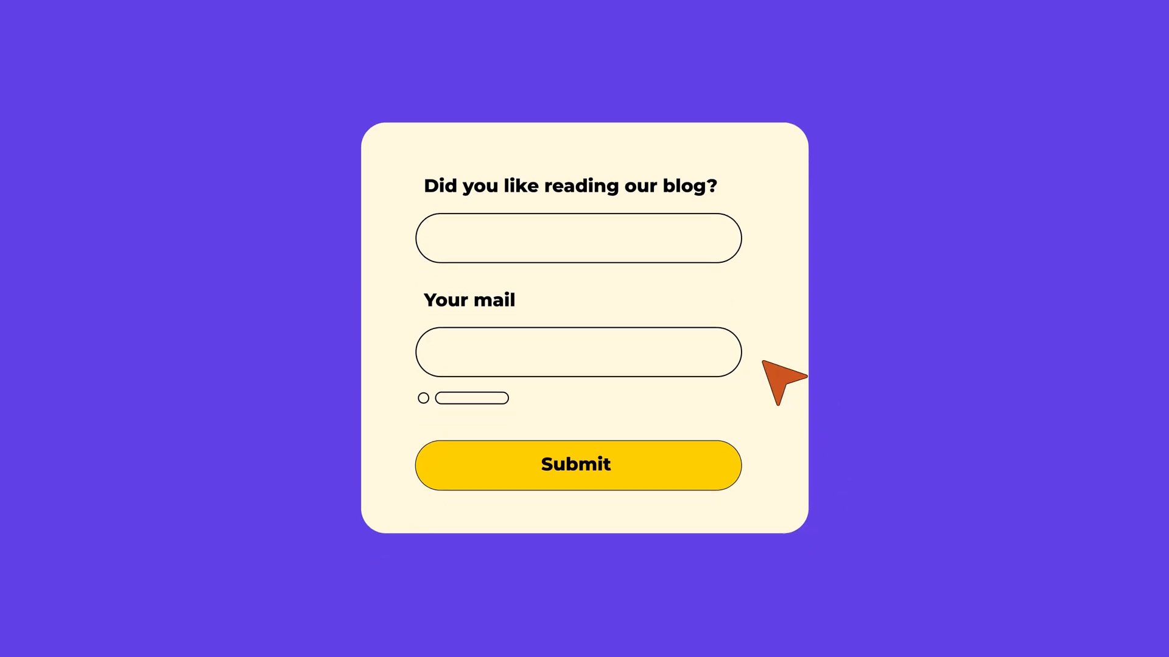
click(578, 239)
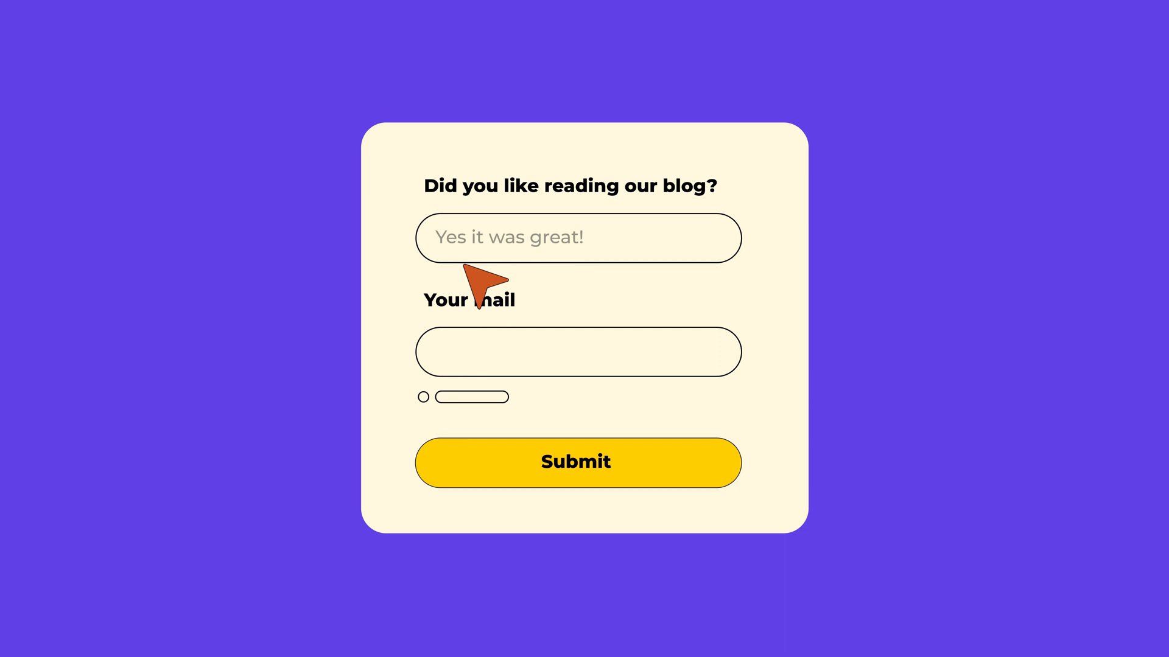
click(578, 352)
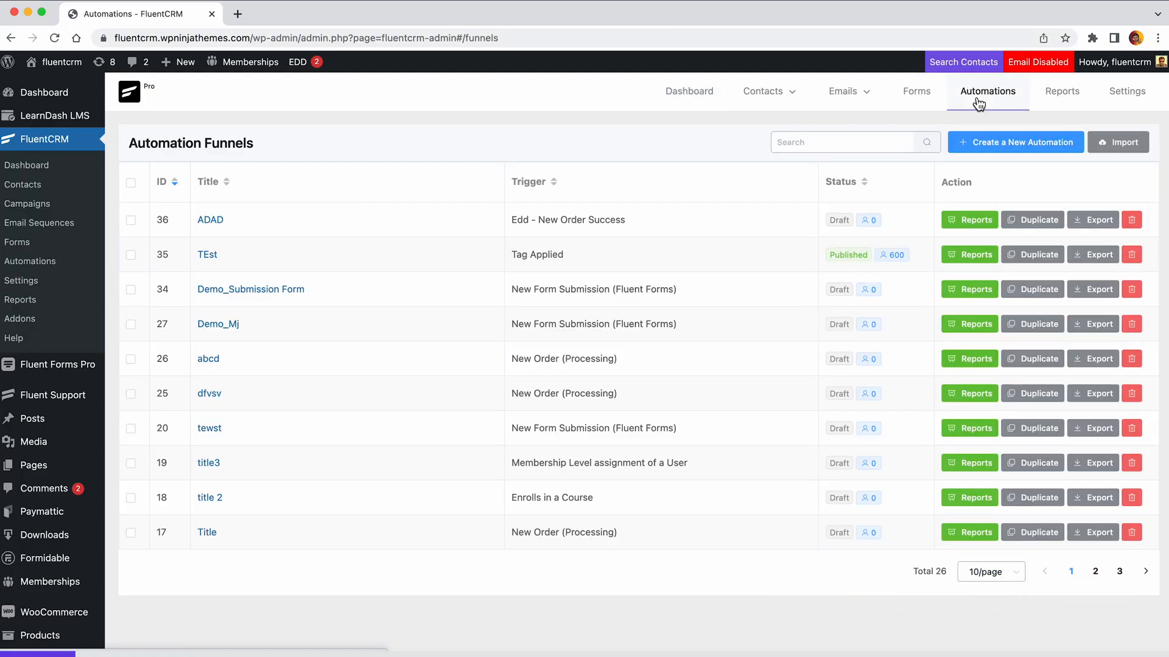
Step: Create automation Test_01 with the New Form Submission (Fluent Forms) trigger and continue to its settings
click(1015, 143)
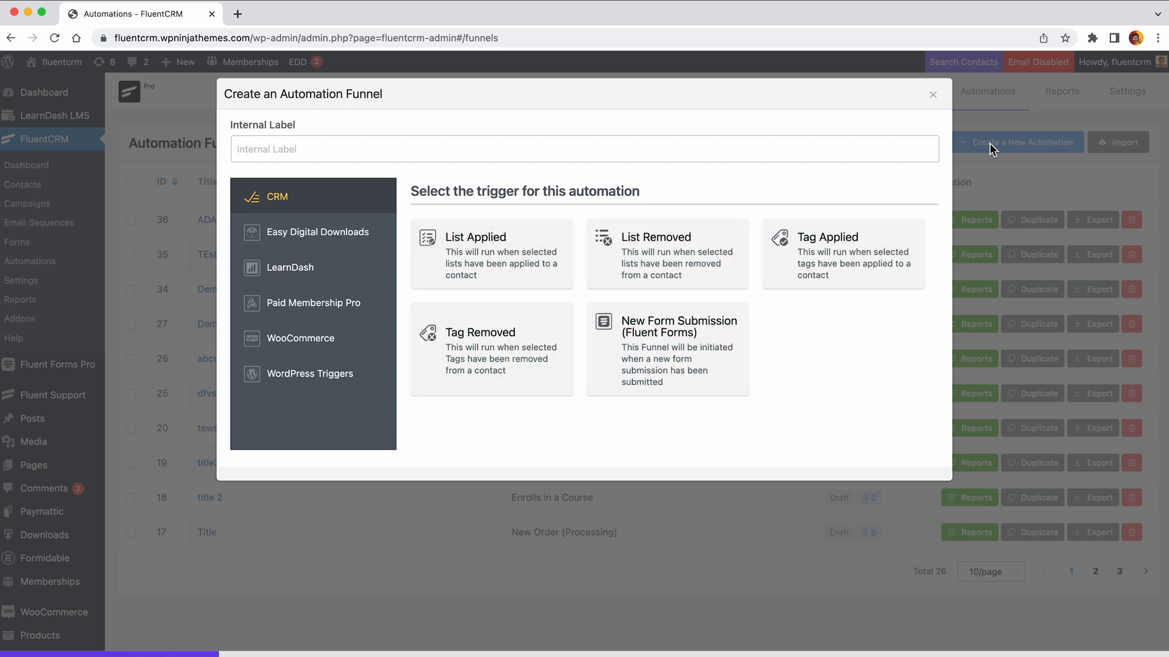
text(Test_01)
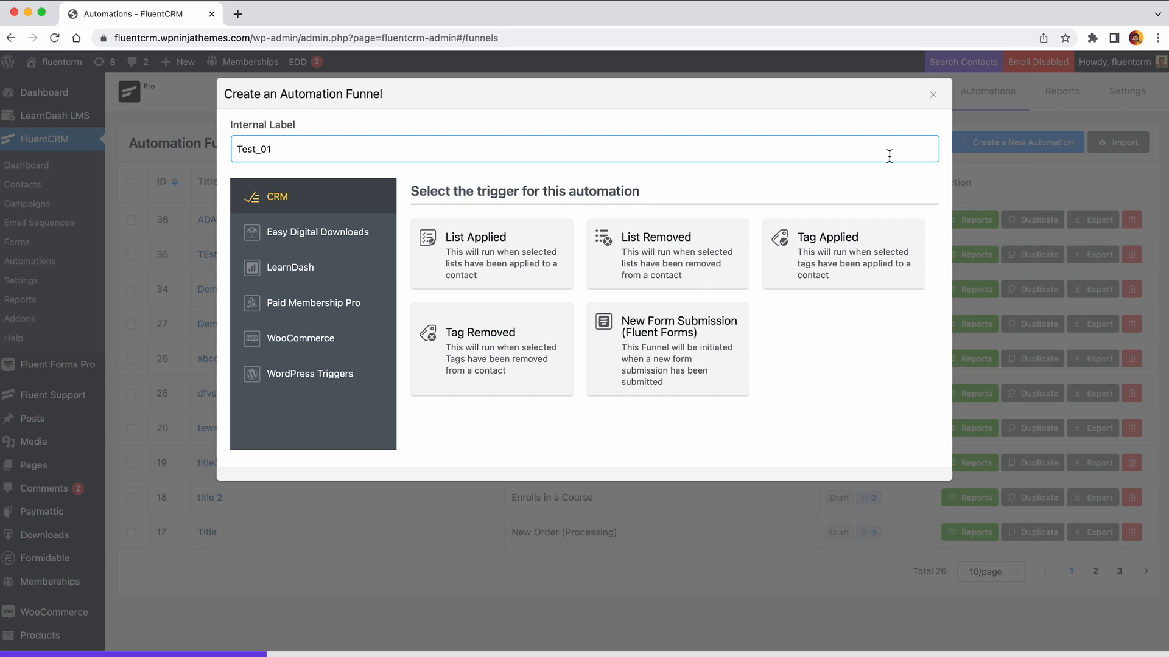
click(667, 348)
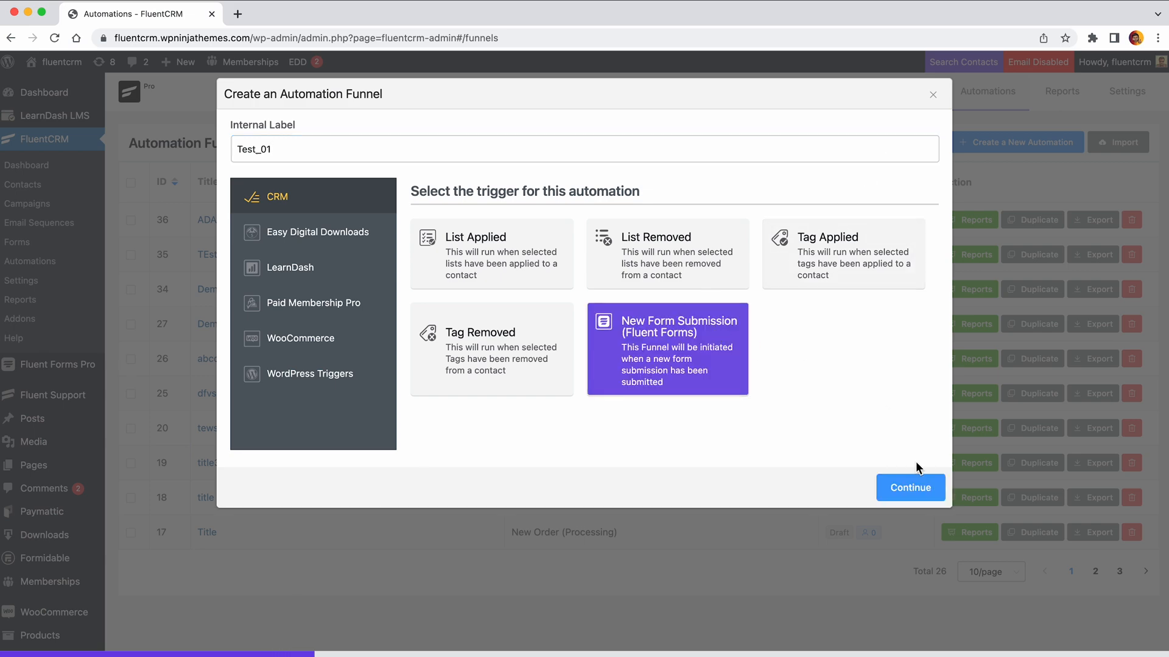
click(910, 487)
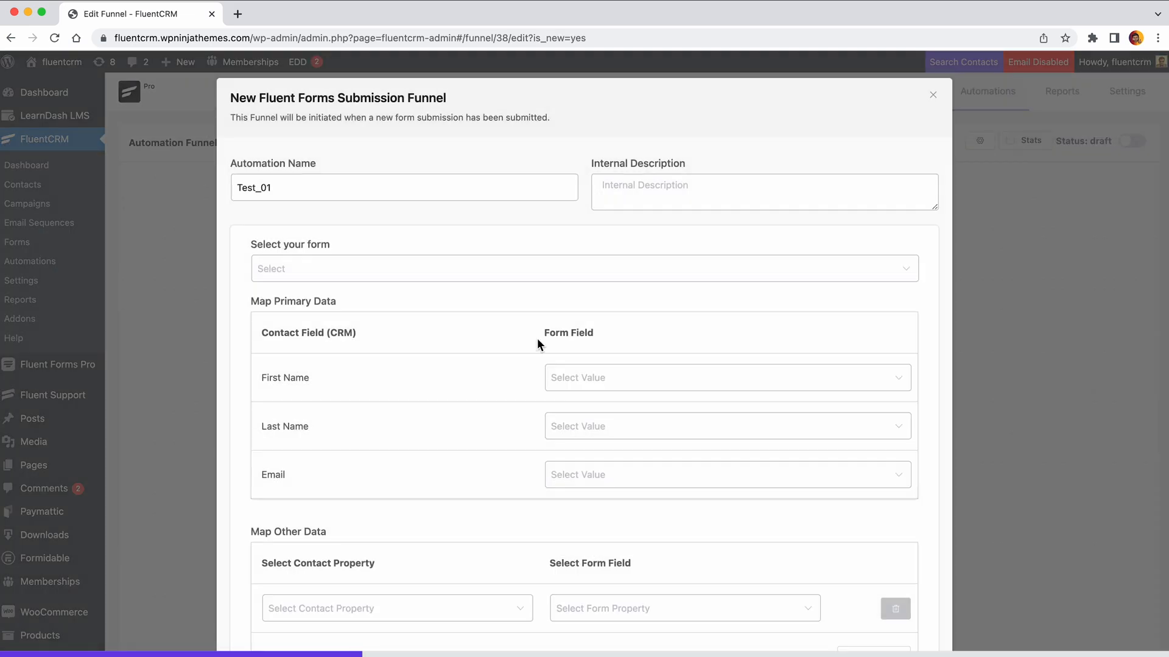
mouse_move(467, 169)
text(FCRM Documentation)
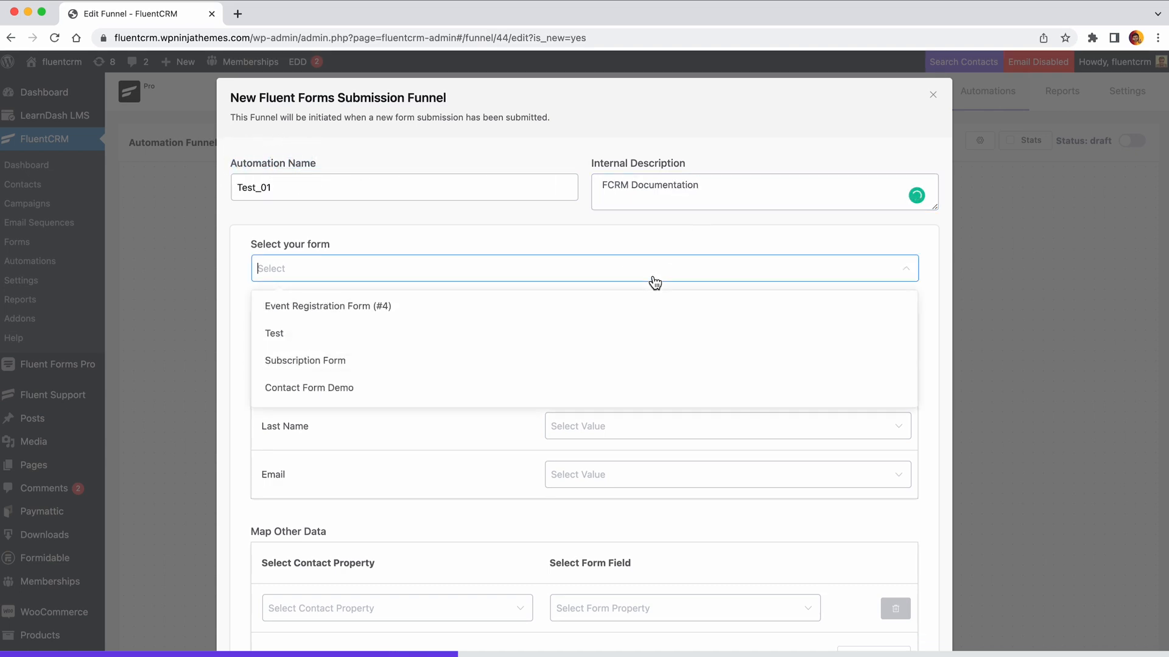
Step: Link Contact Form Demo, map name and email, and fill Address Line 1 from Your Message
click(310, 388)
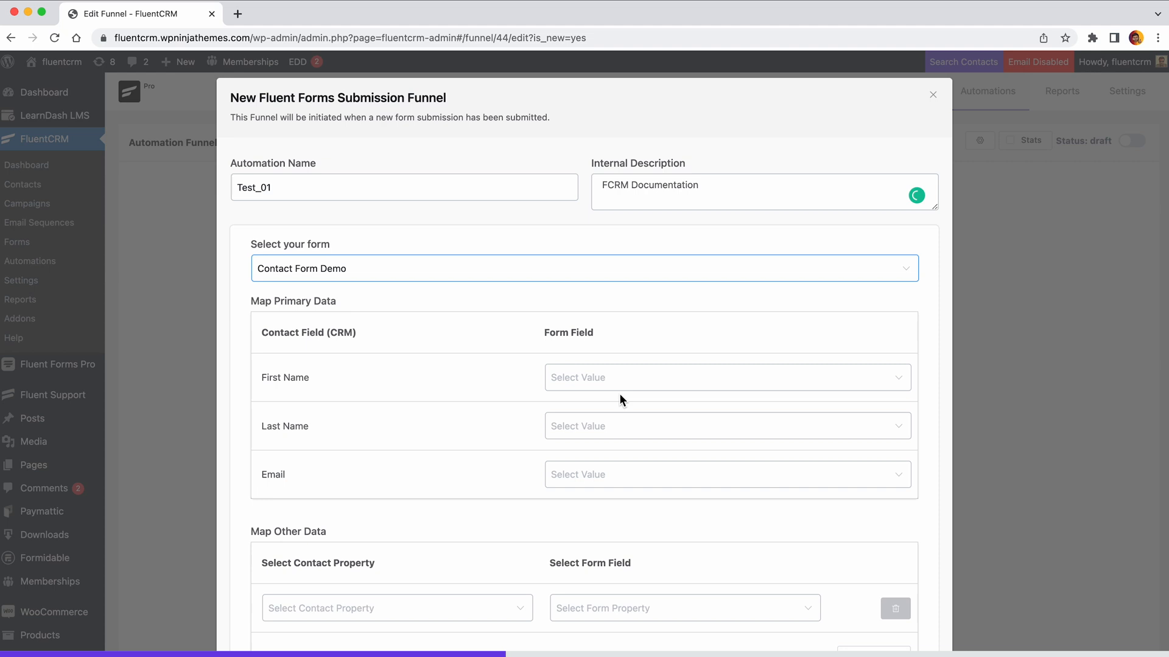
click(728, 426)
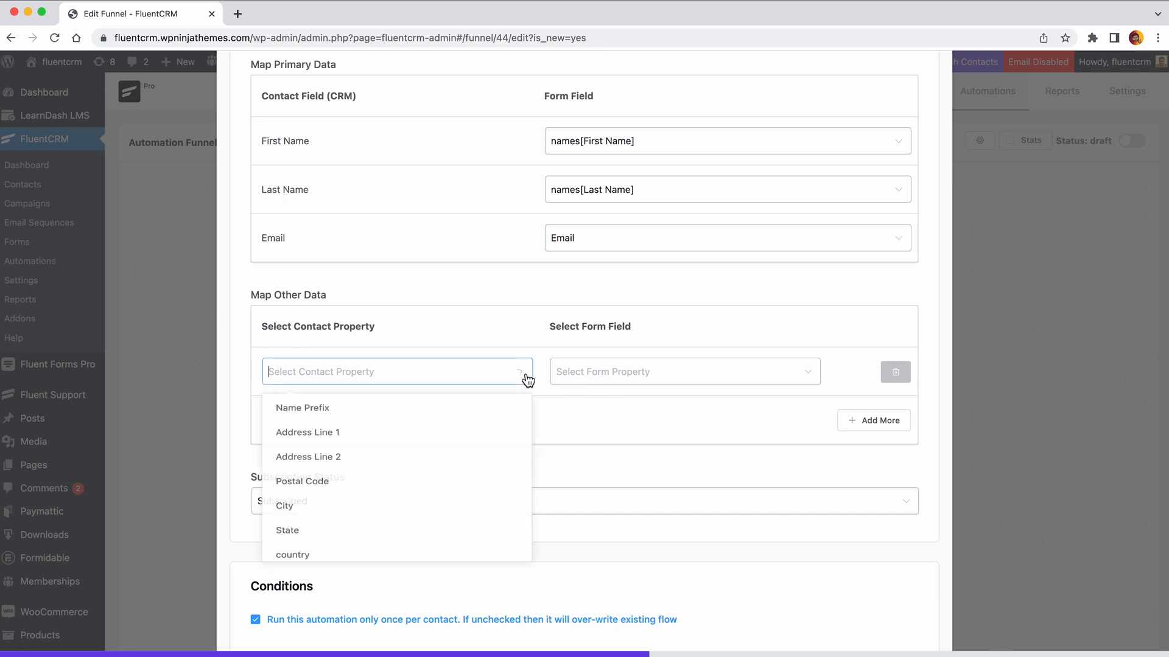
click(684, 371)
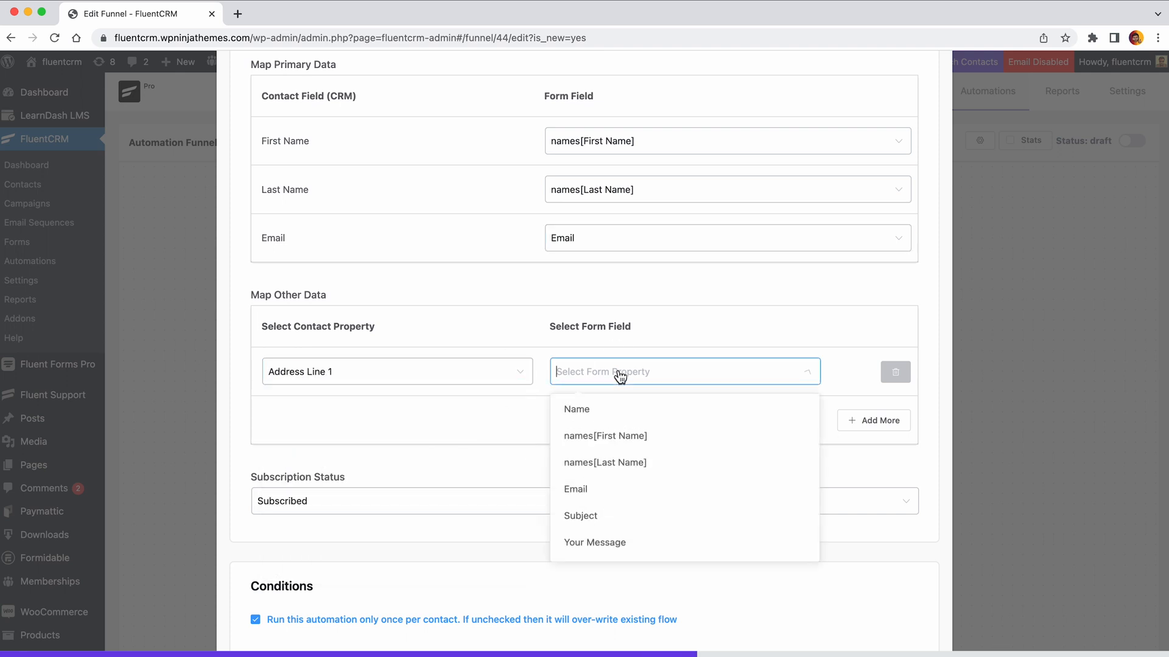
click(594, 543)
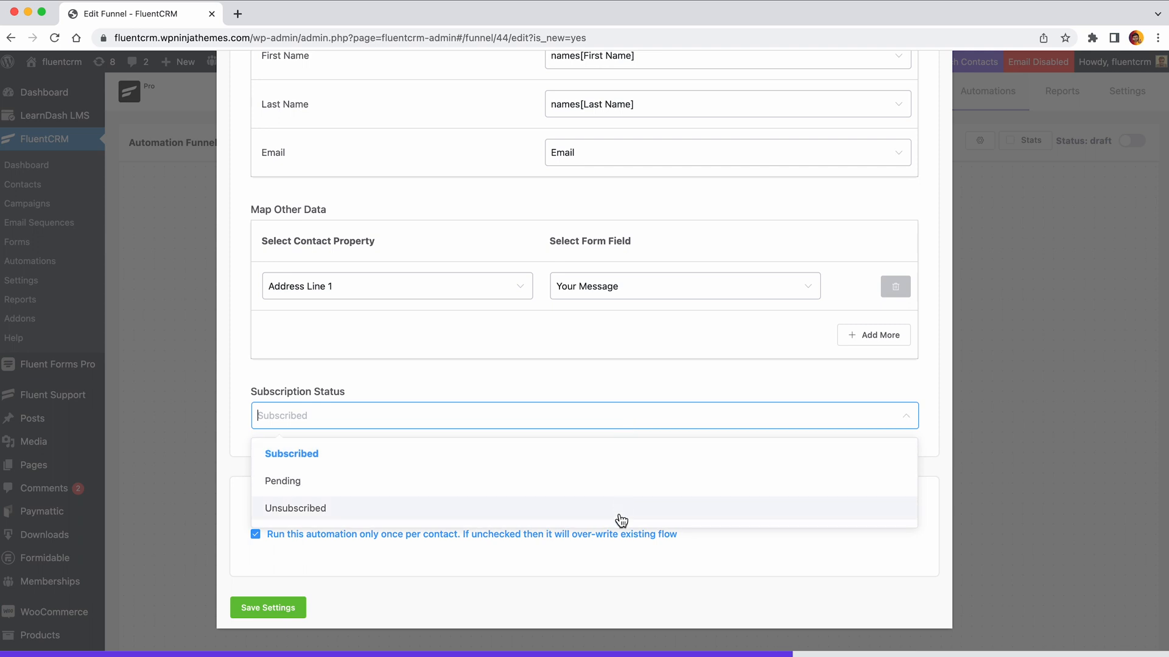
Step: Keep new contacts' status as Subscribed and save the Test_01 trigger settings
click(291, 453)
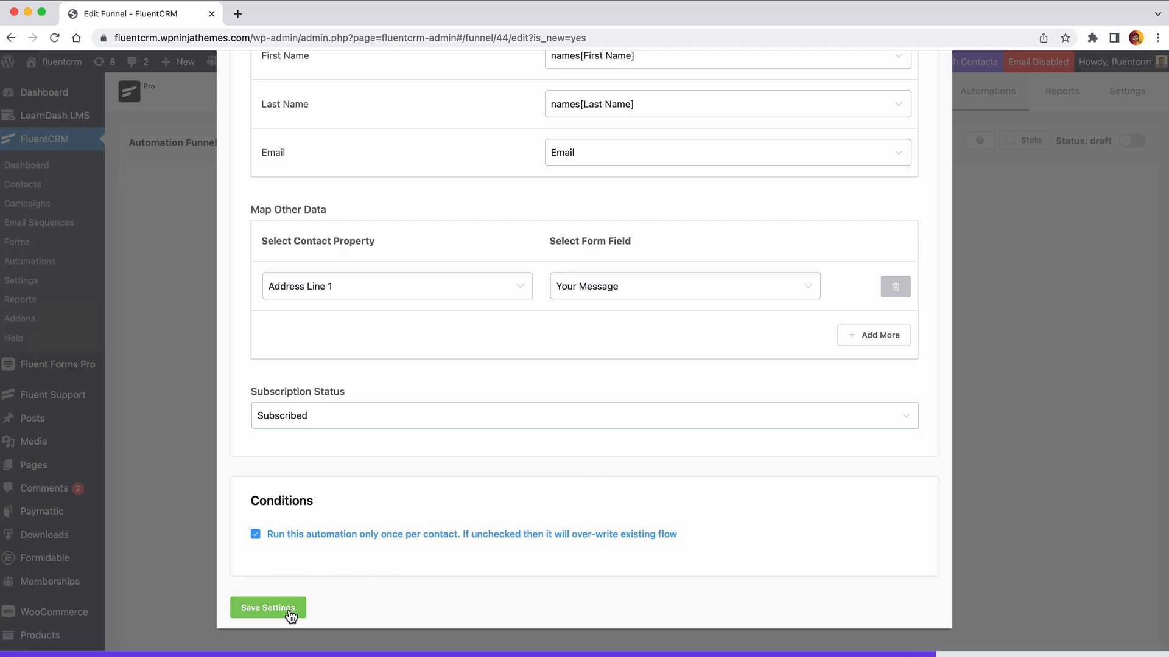
click(268, 608)
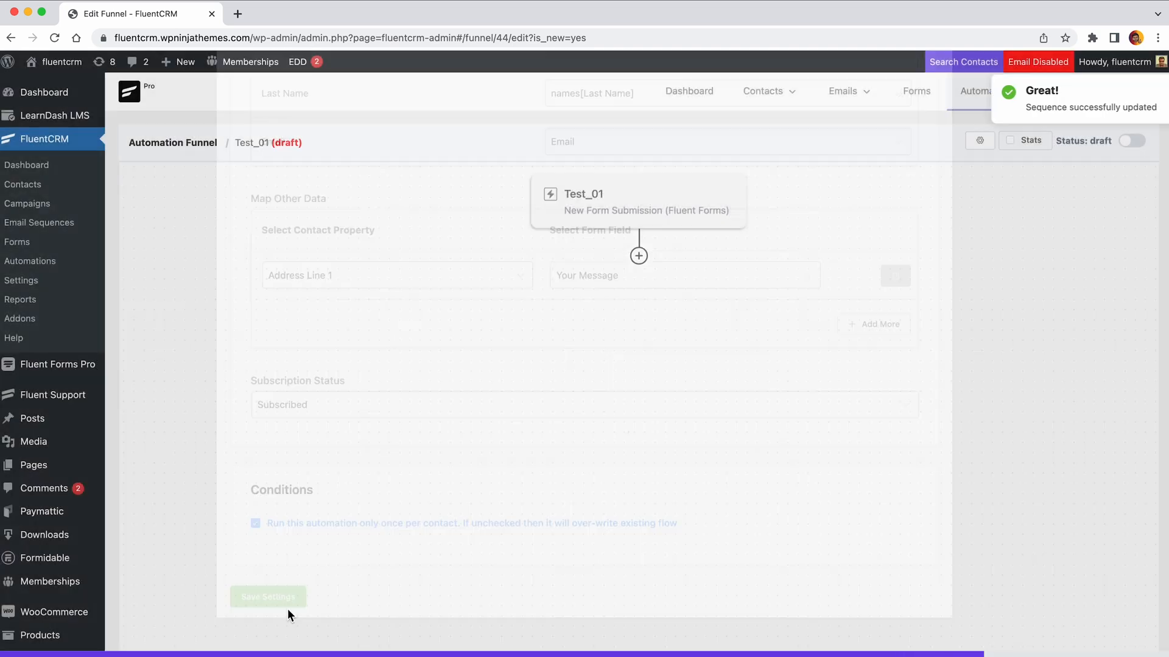
Step: Create automation Test-product with the WooCommerce New Order (Processing) trigger and continue to settings
click(267, 597)
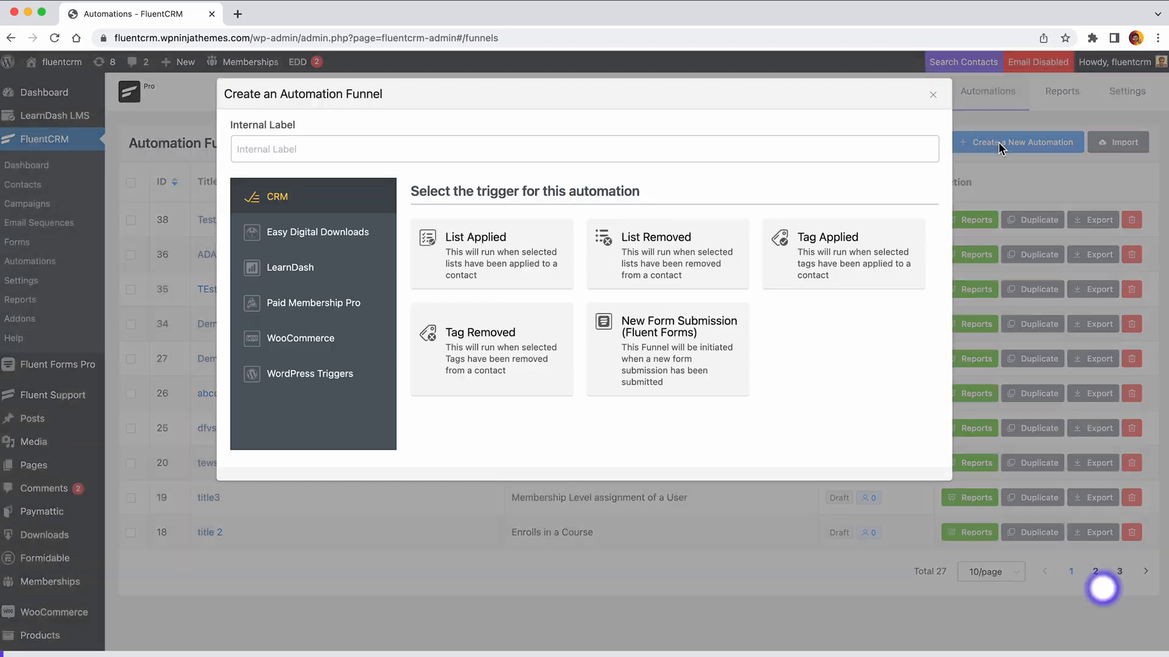
click(300, 338)
text(Test-product)
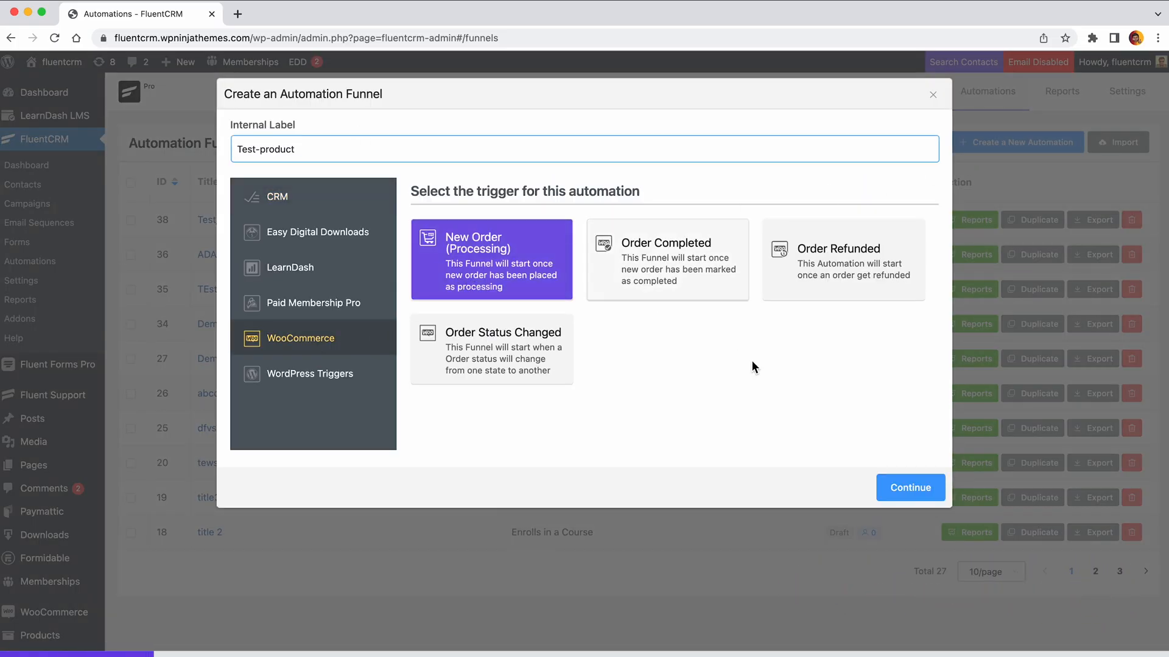
click(911, 487)
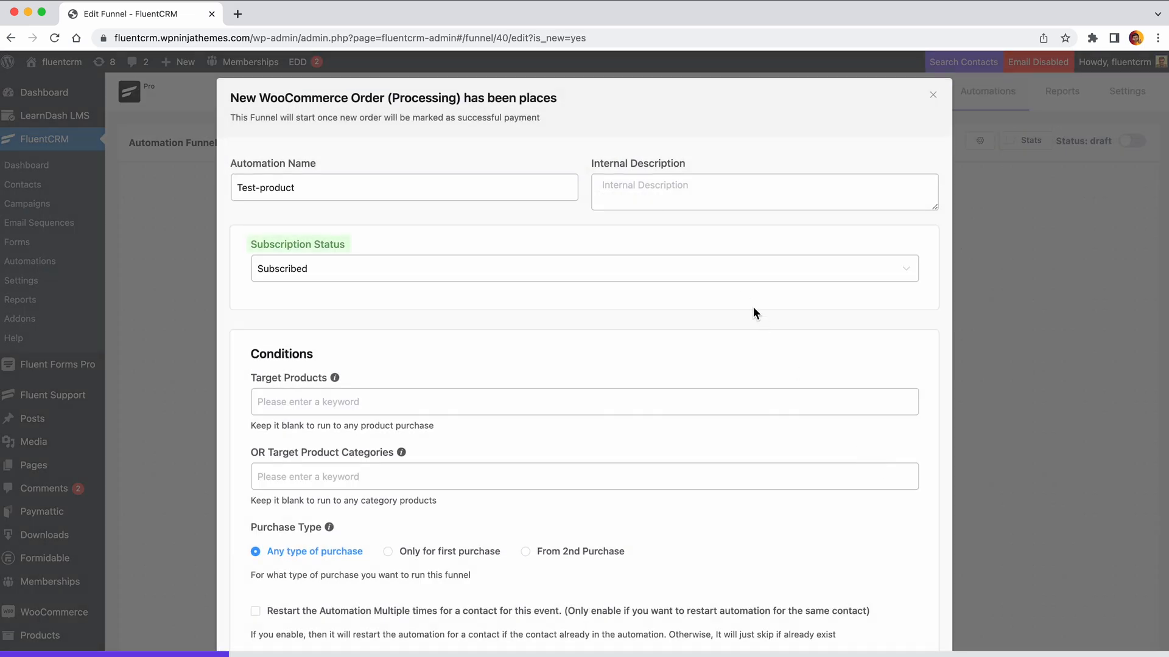
Step: Set new contacts to Pending and target the Jungle Book and Running Shoe products
click(583, 268)
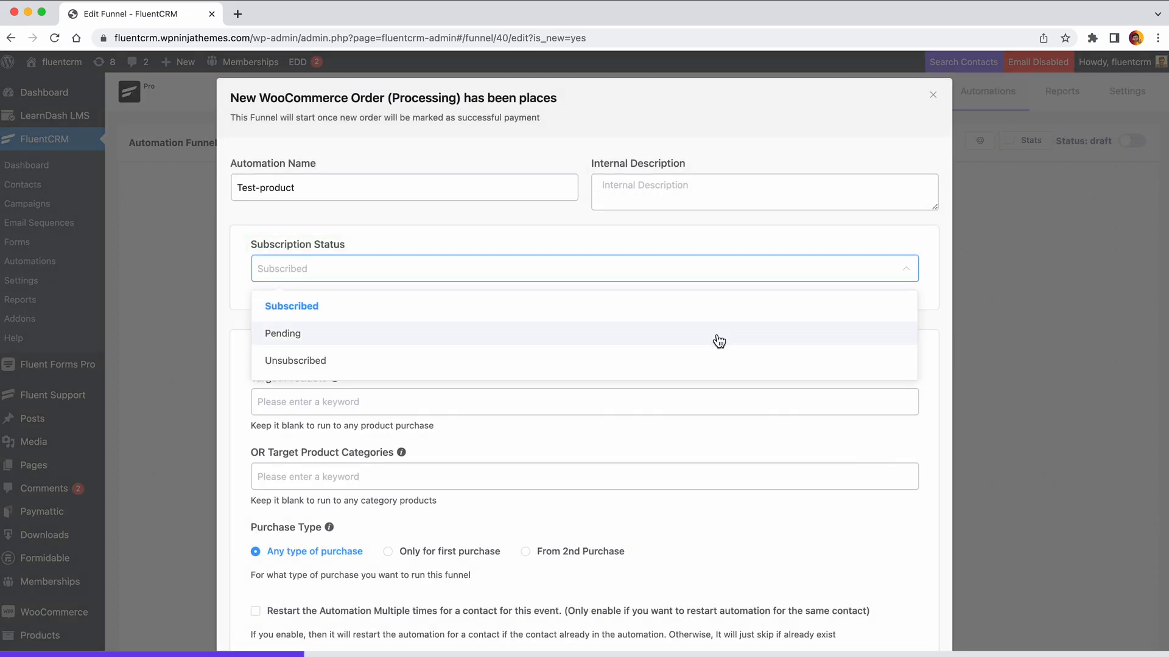
click(283, 334)
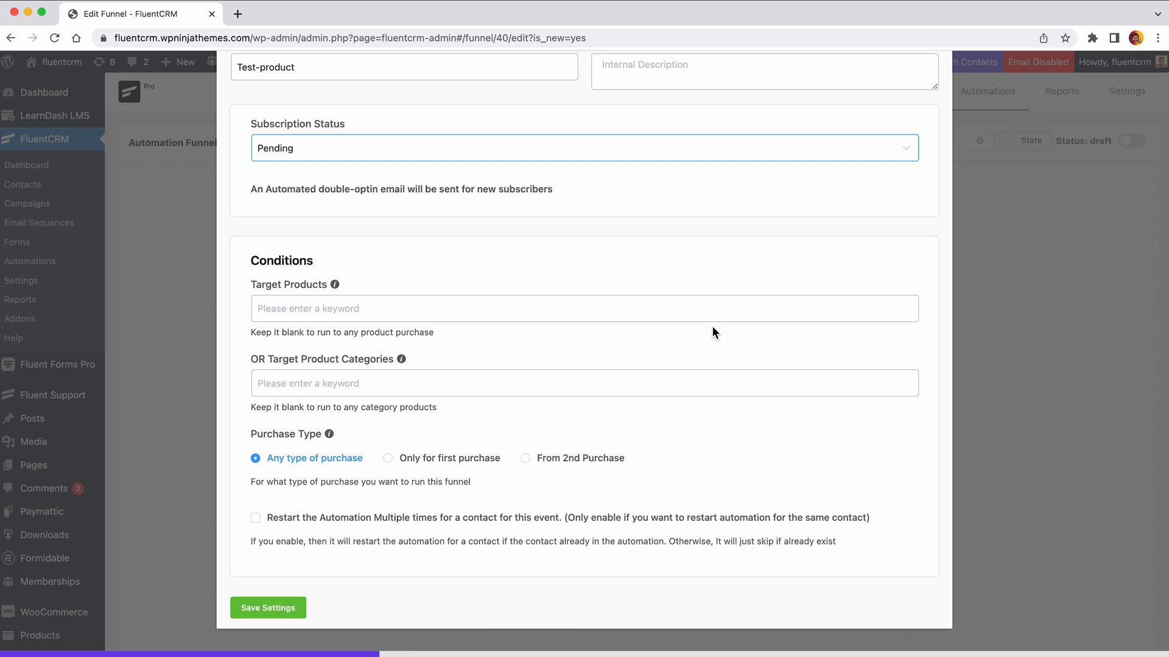
click(584, 289)
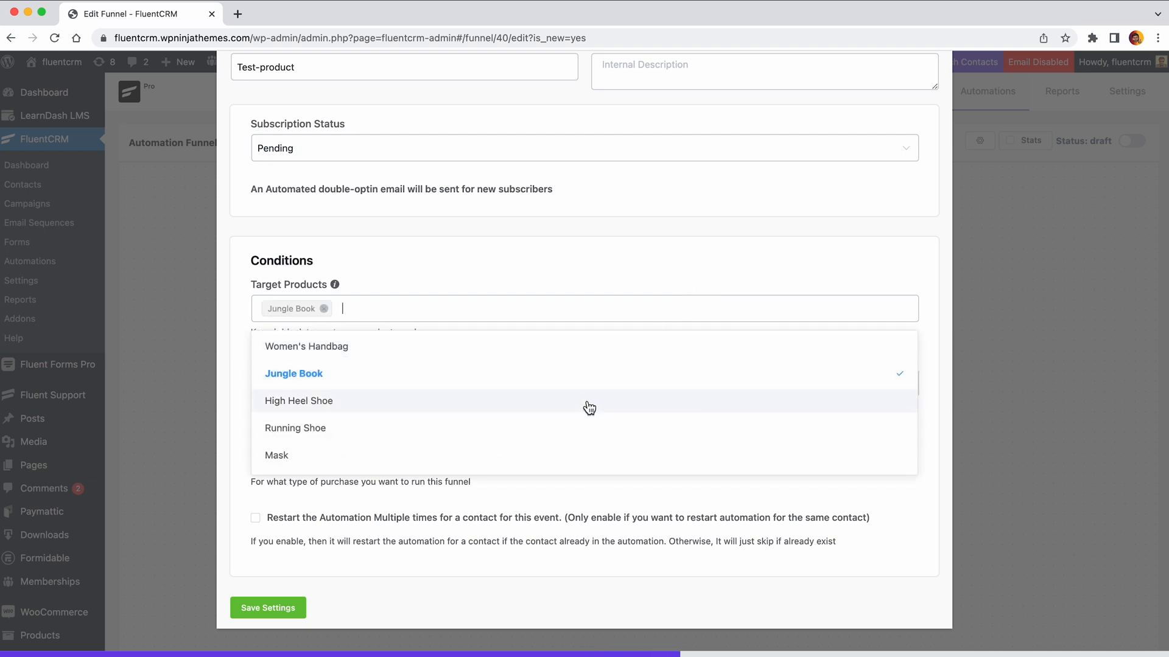
click(294, 428)
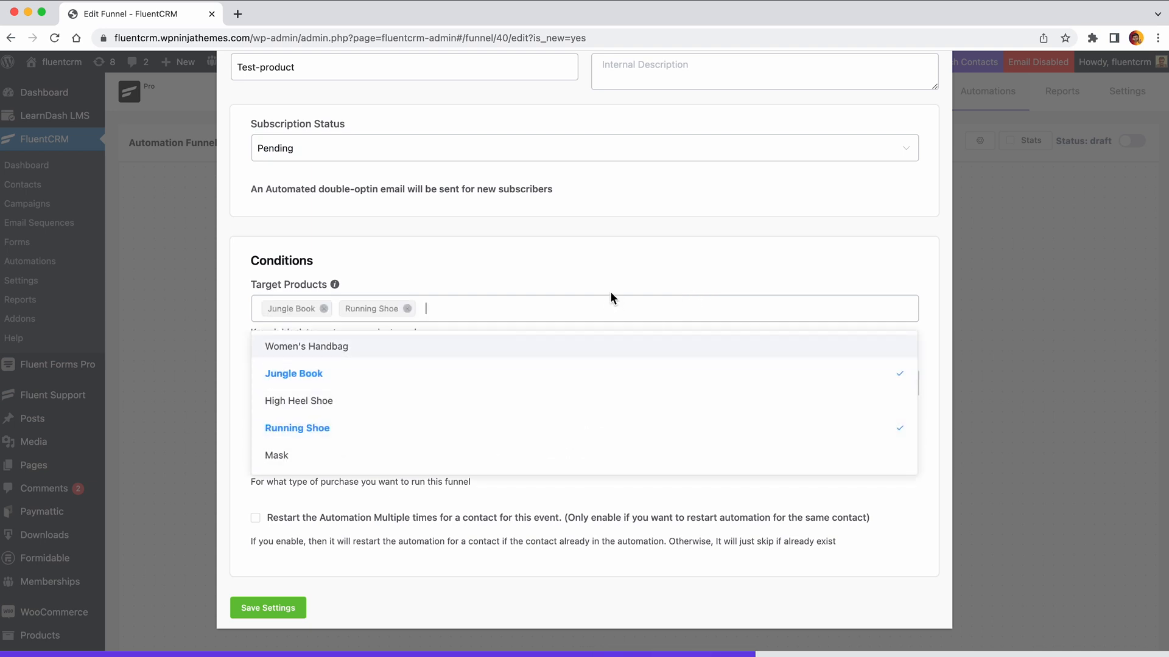
click(255, 519)
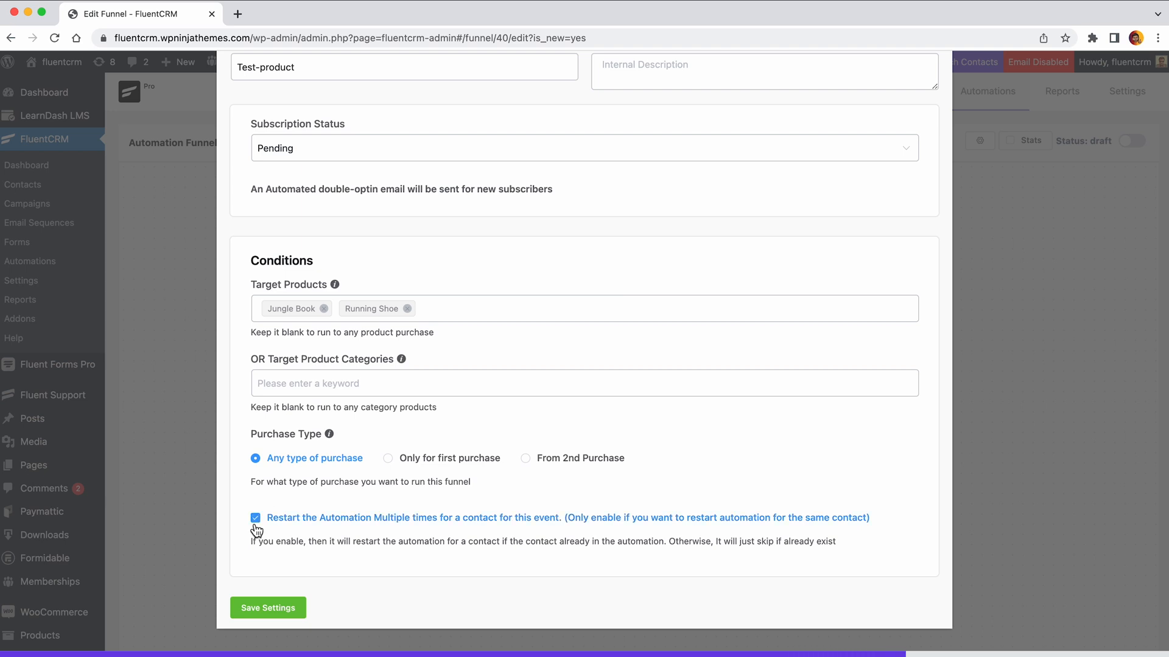
Step: Allow the automation to restart for repeat contacts and save the Test-product settings
click(266, 605)
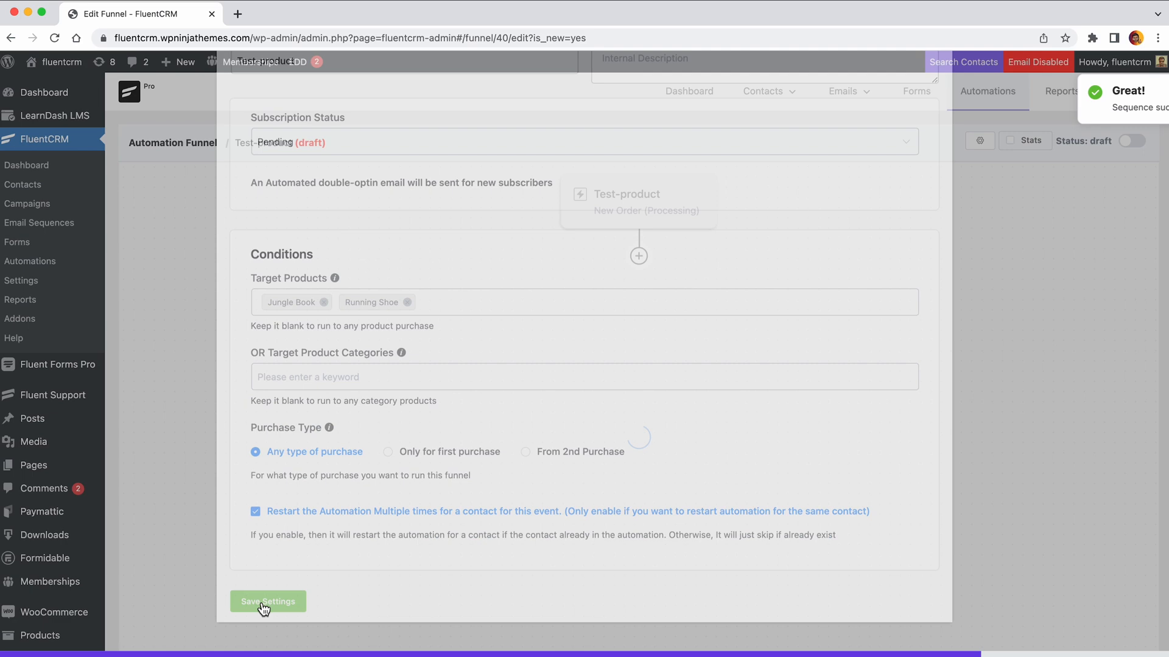
click(268, 602)
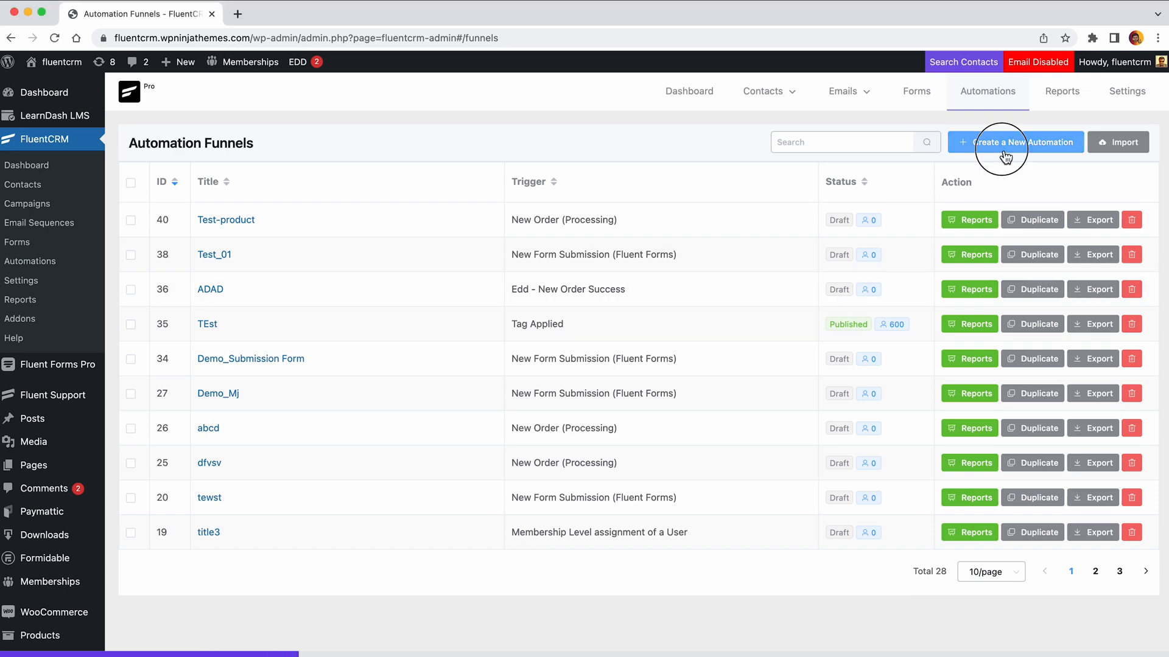
Step: Begin creating the Test_Course automation with LearnDash's Enrolls in a Course trigger
click(1015, 141)
text(Test_Course)
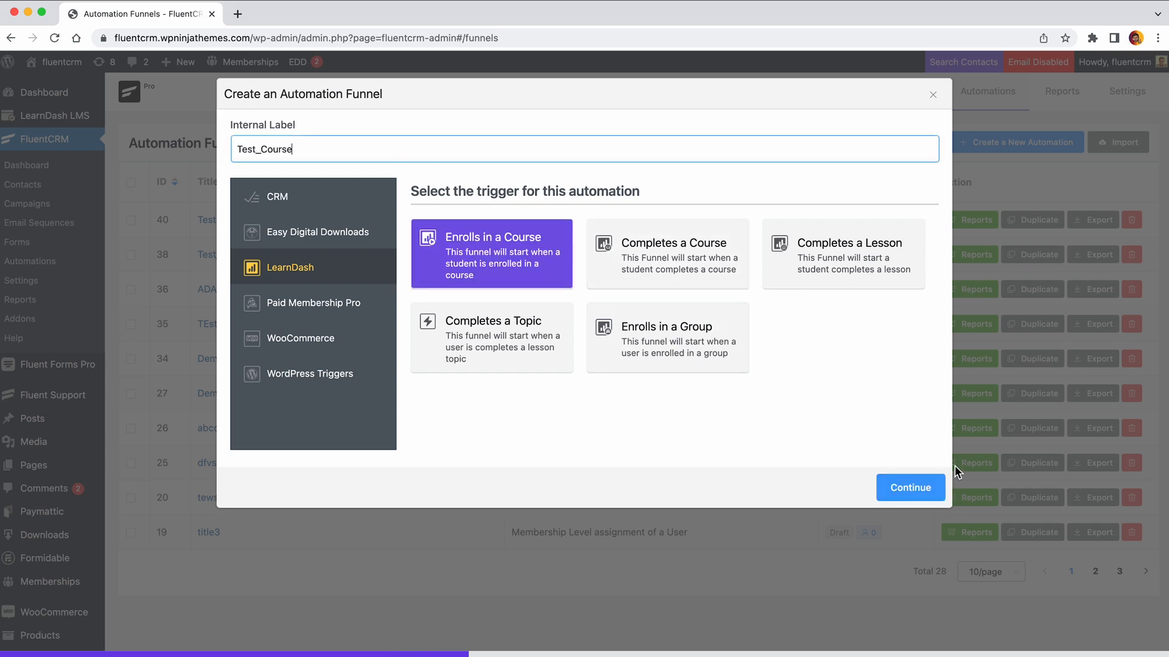
Step: Configure Test_Course with Unsubscribed status, My Test Course as target, restarts allowed, and save it
click(910, 487)
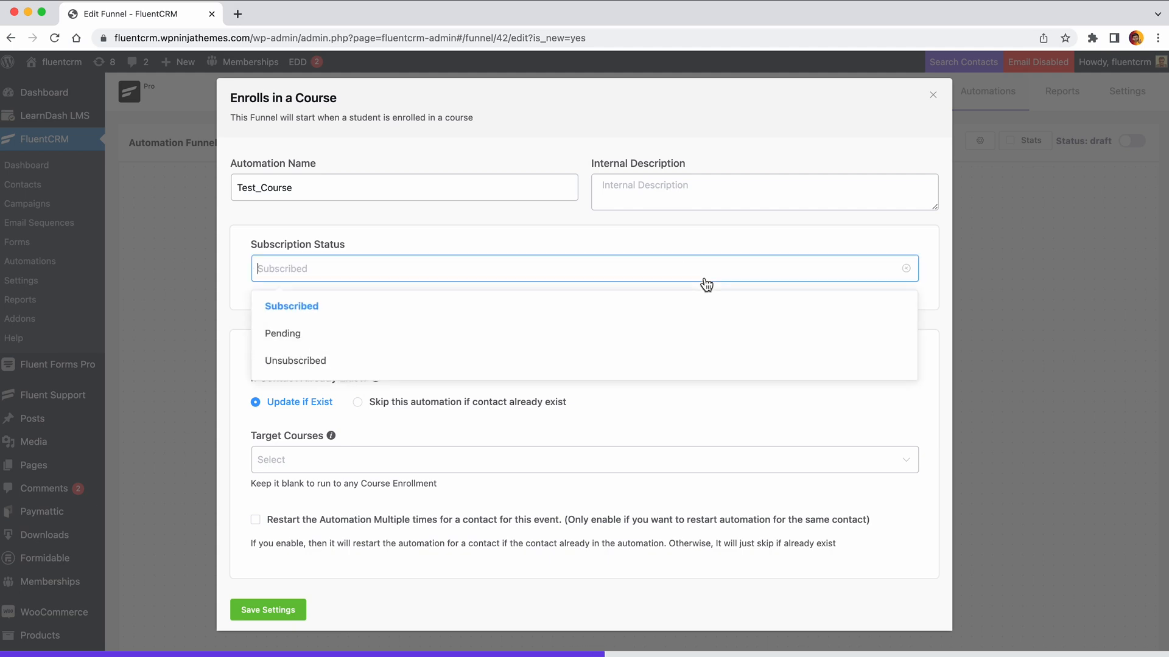
click(294, 360)
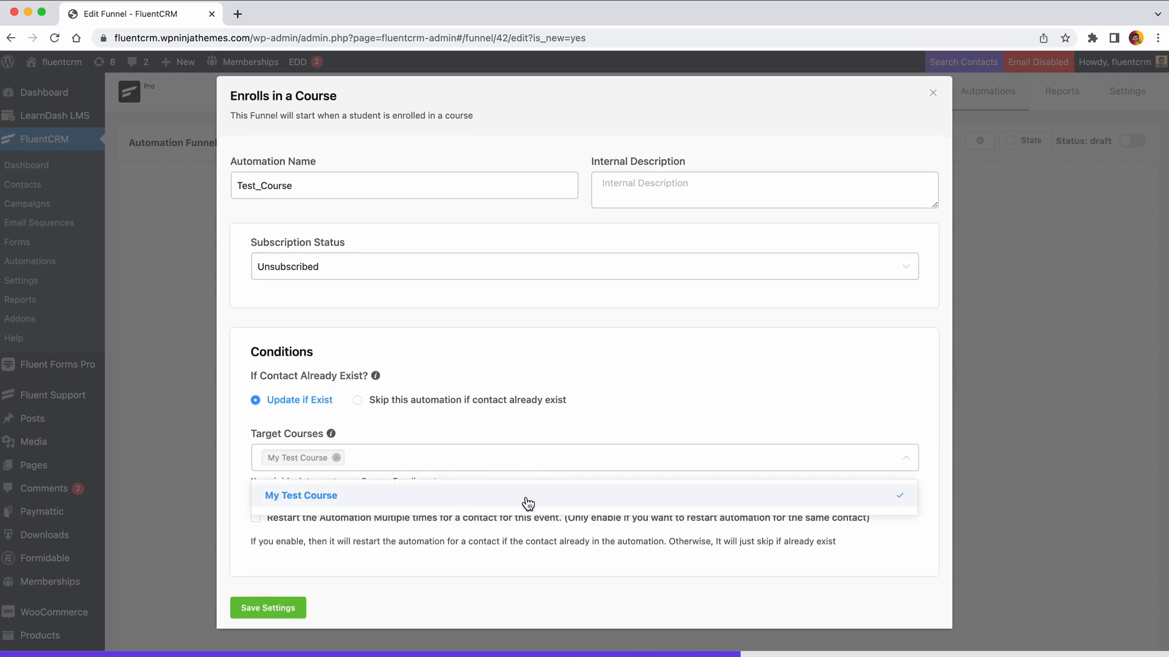
click(299, 495)
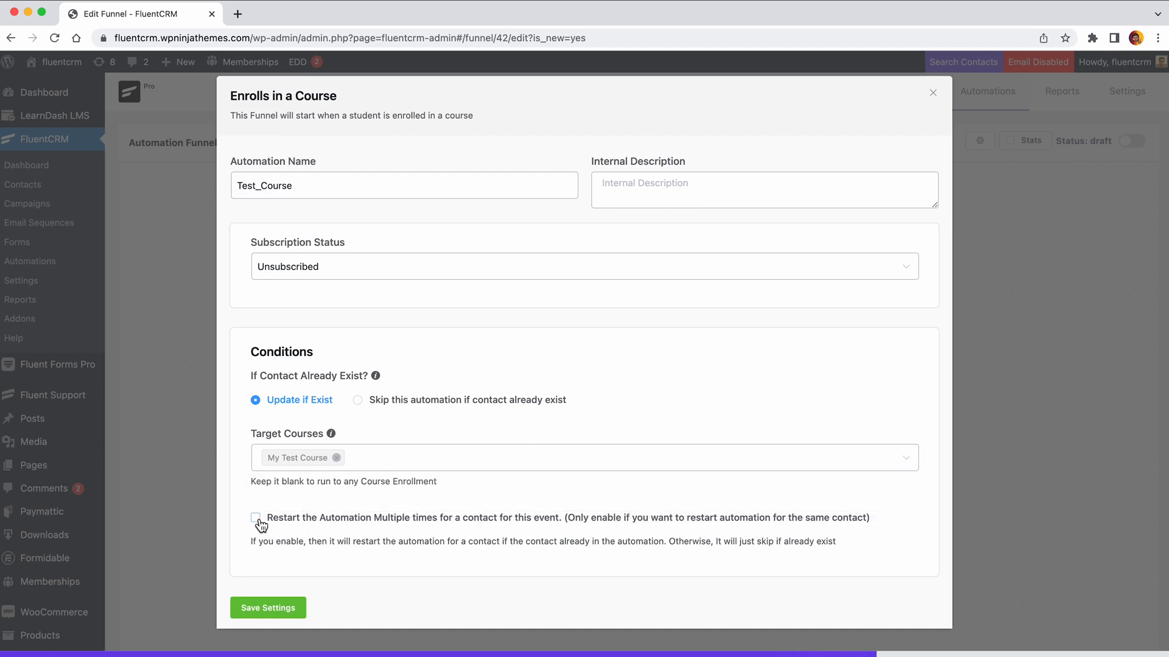
click(257, 519)
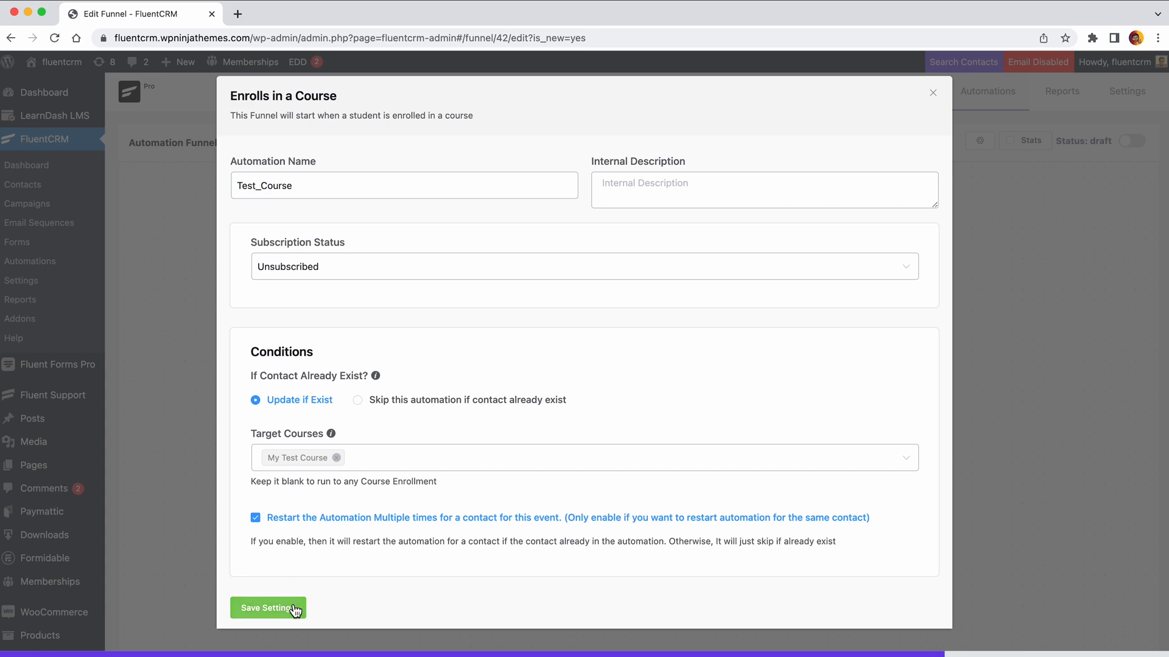
click(267, 608)
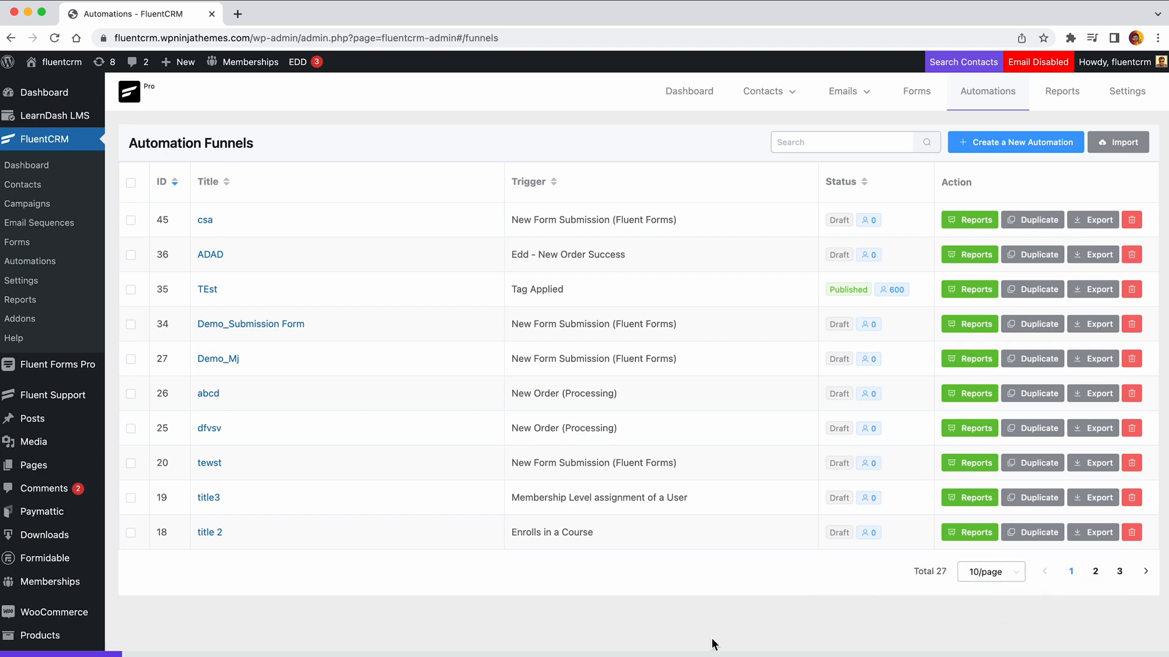
Step: Start a new automation labelled Demo using Paid Membership Pro's Membership Level assignment trigger
click(1015, 142)
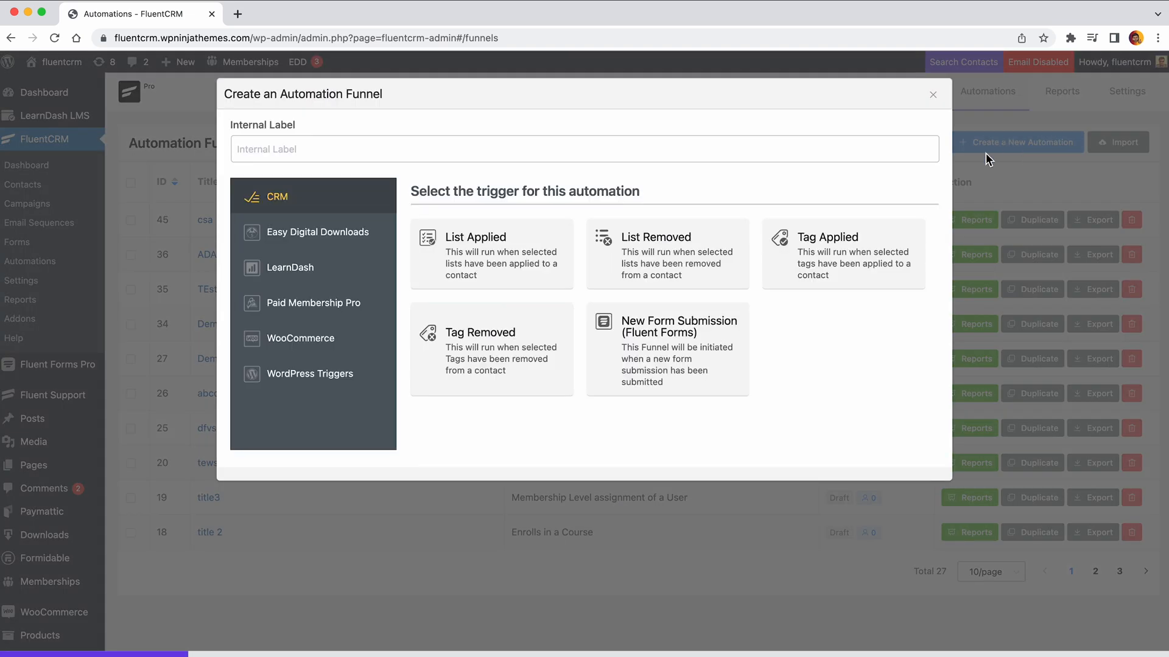
click(312, 304)
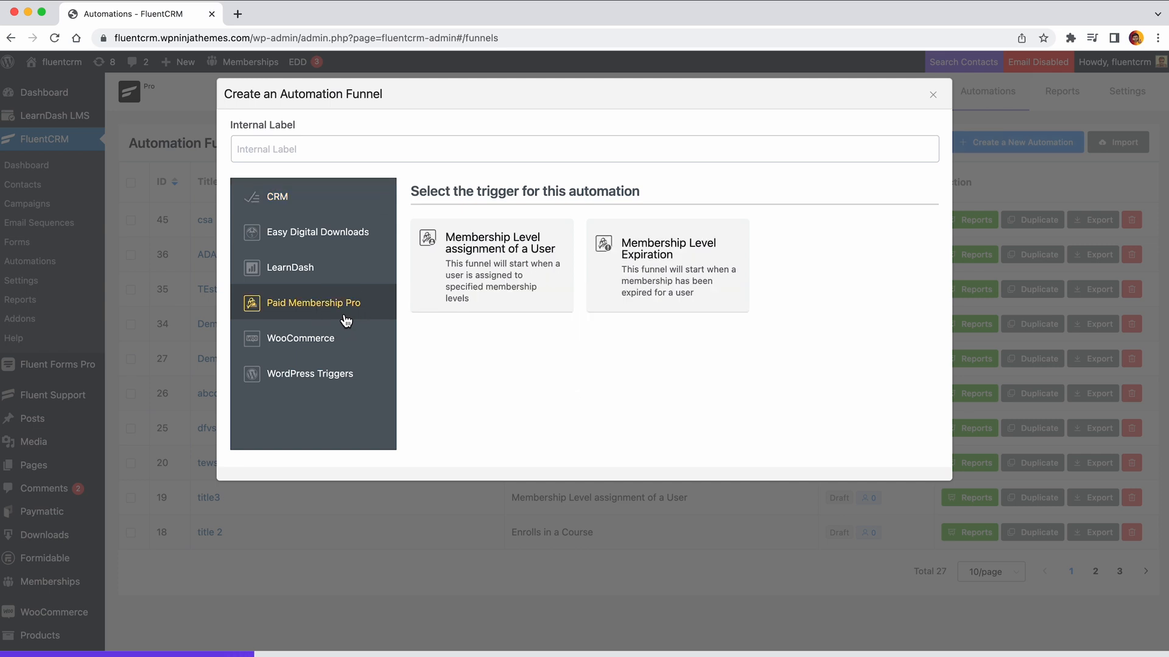
click(491, 265)
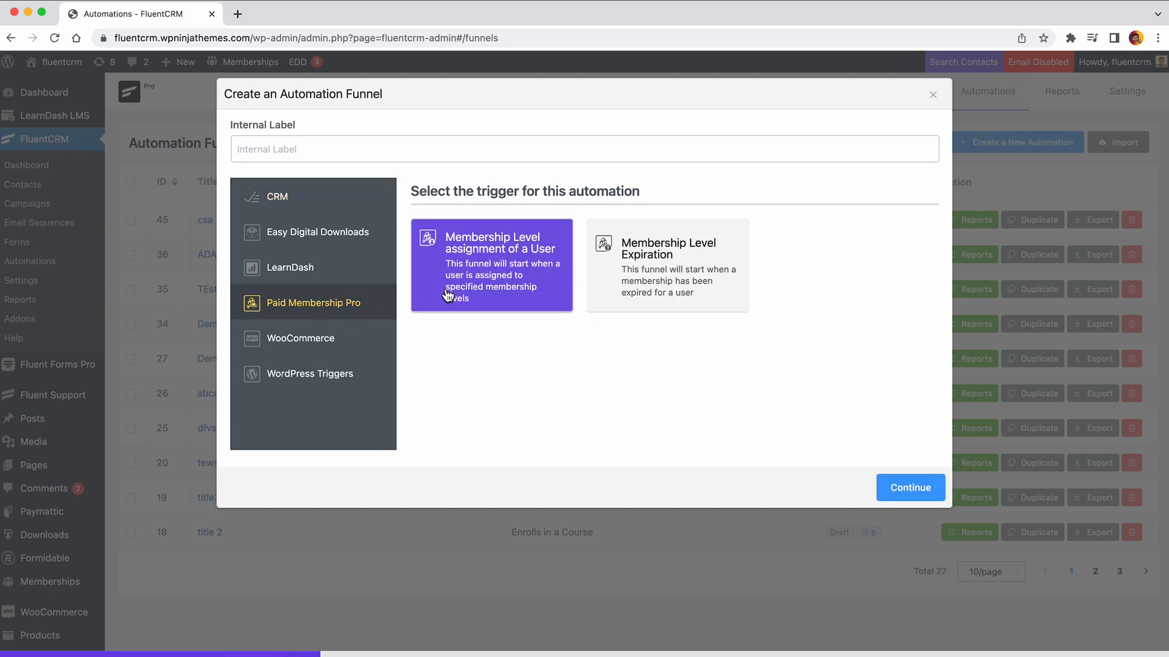
click(474, 146)
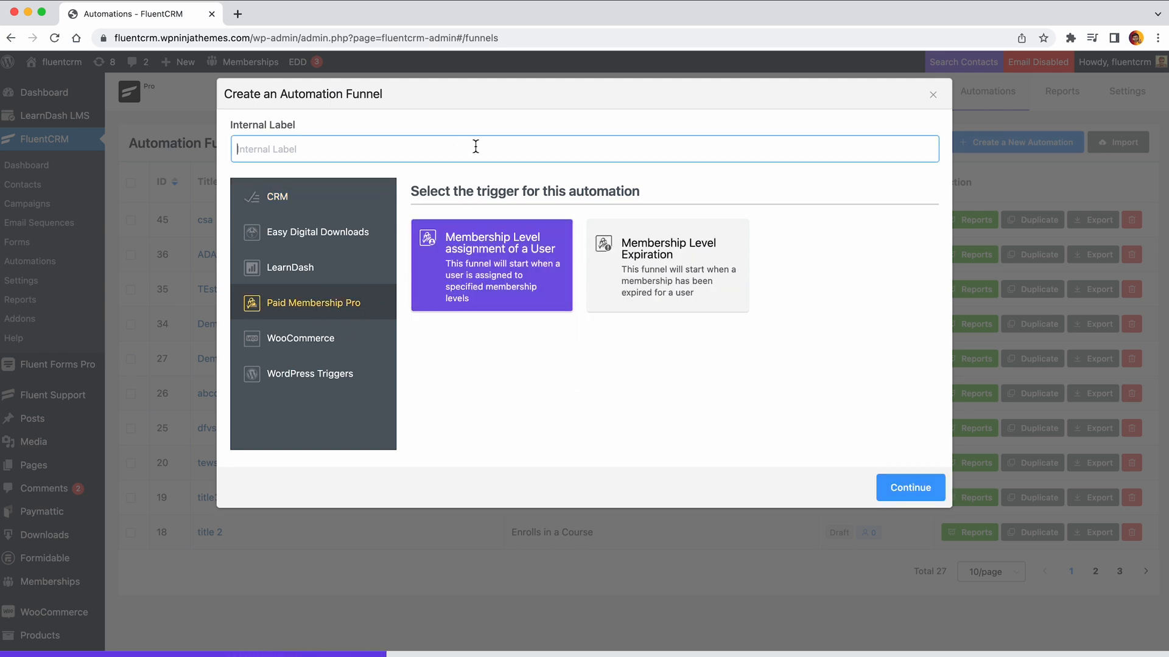
text(Demo)
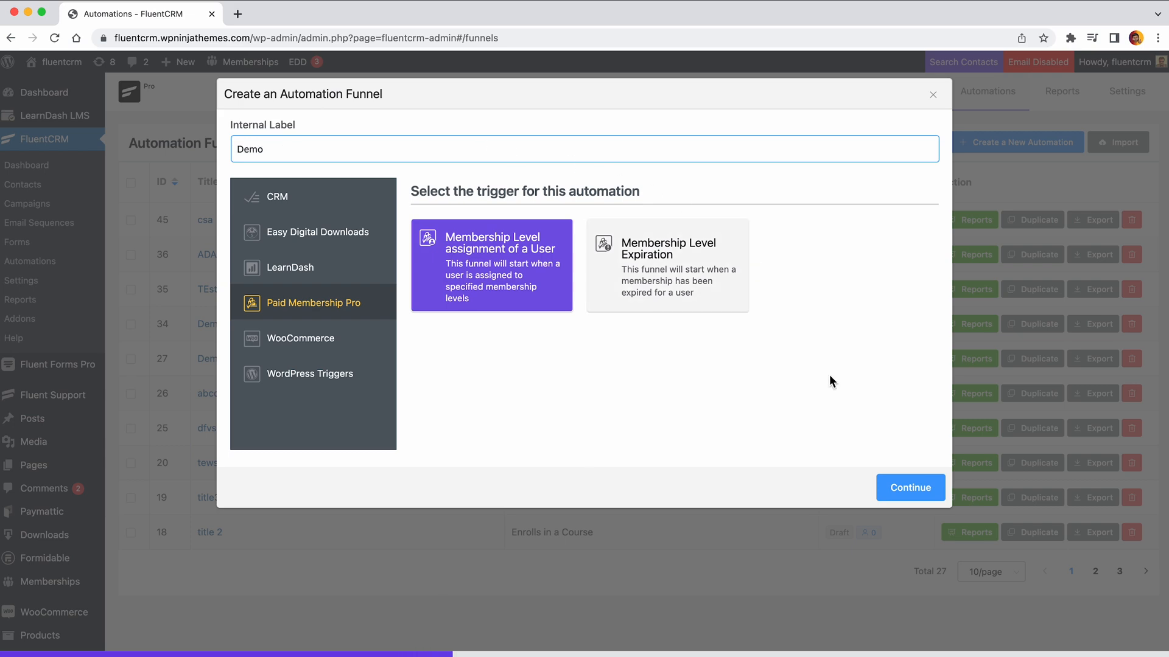
Step: Target the Monthly membership level, allow repeated restarts, and save the Demo trigger settings
click(910, 487)
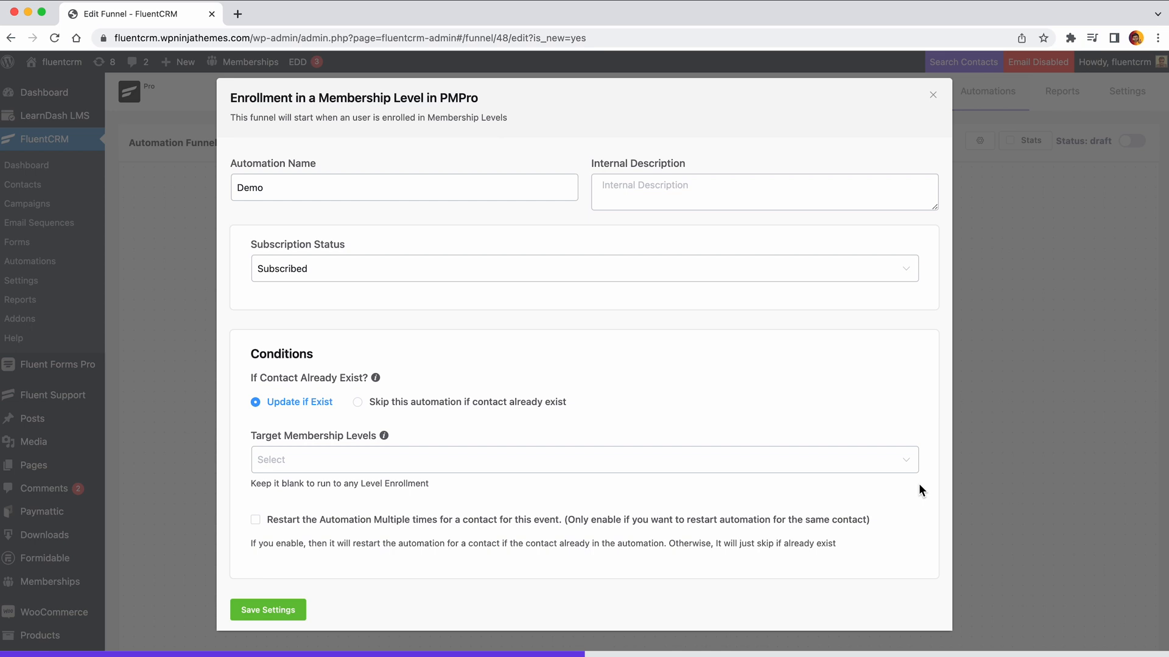
click(577, 455)
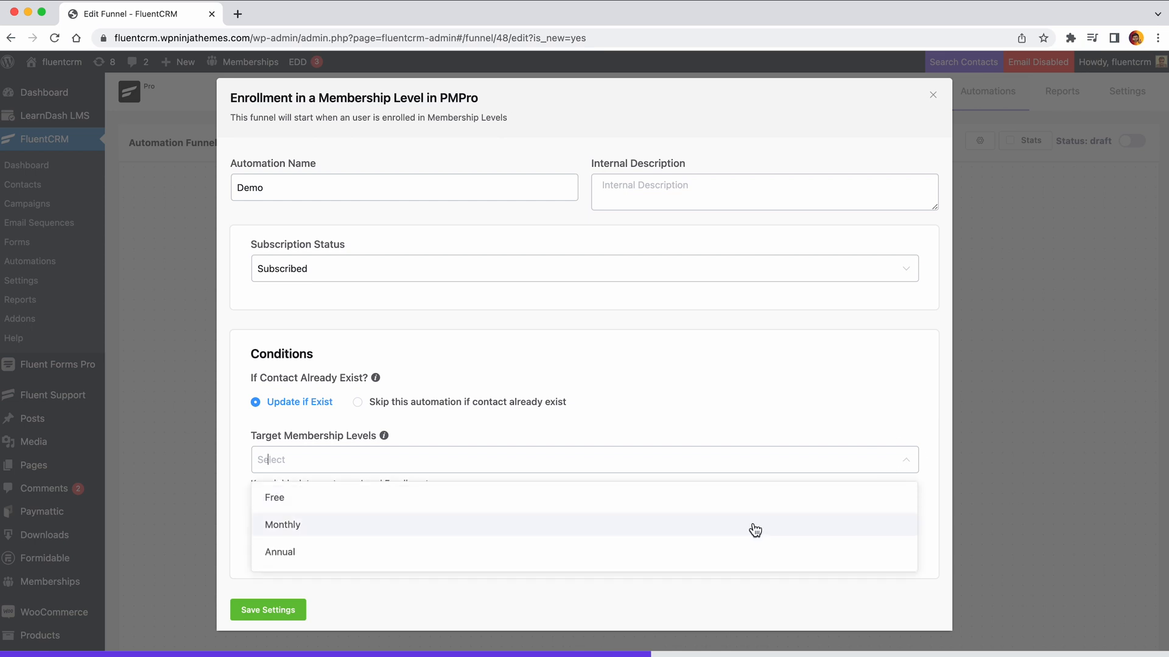
click(283, 525)
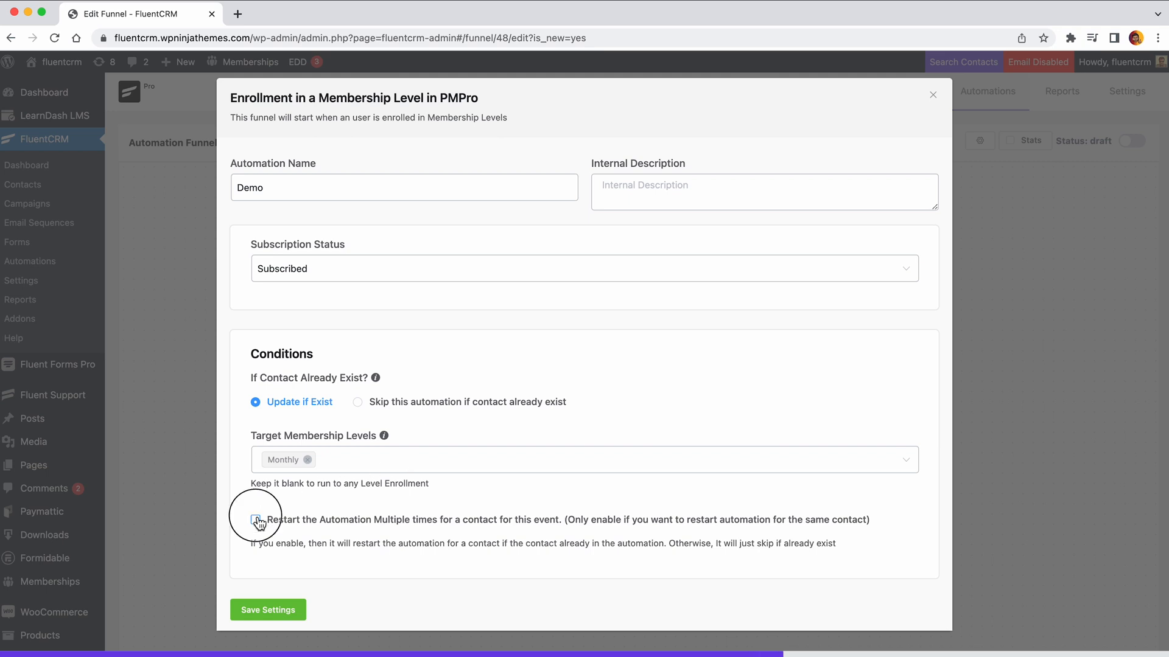
click(254, 521)
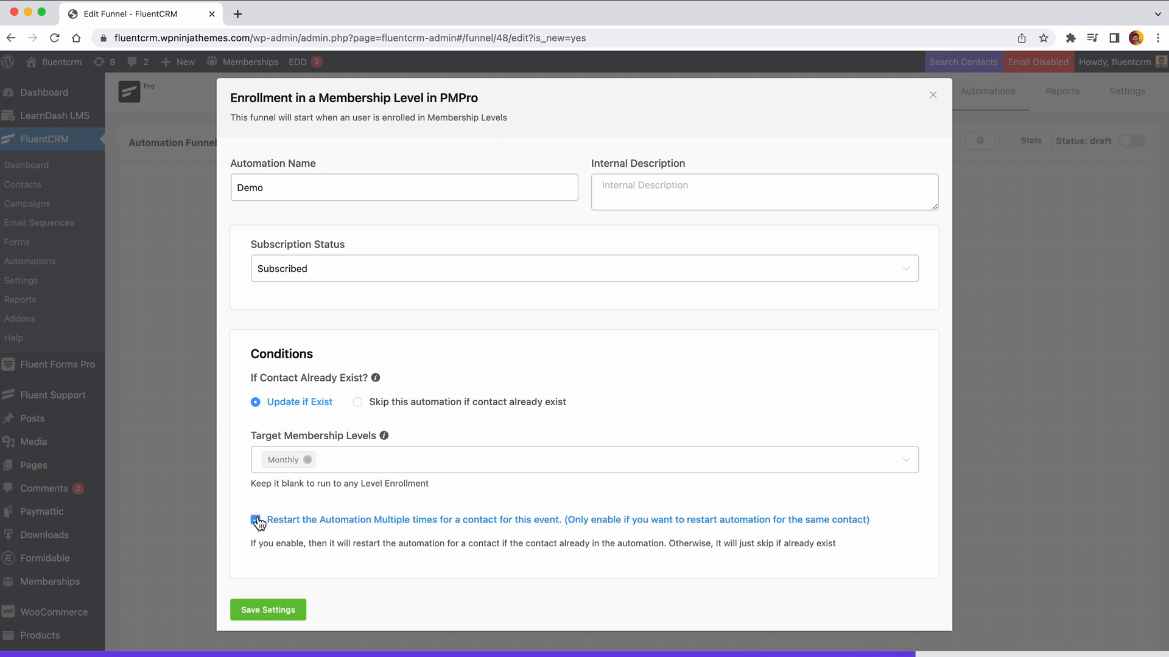
click(256, 520)
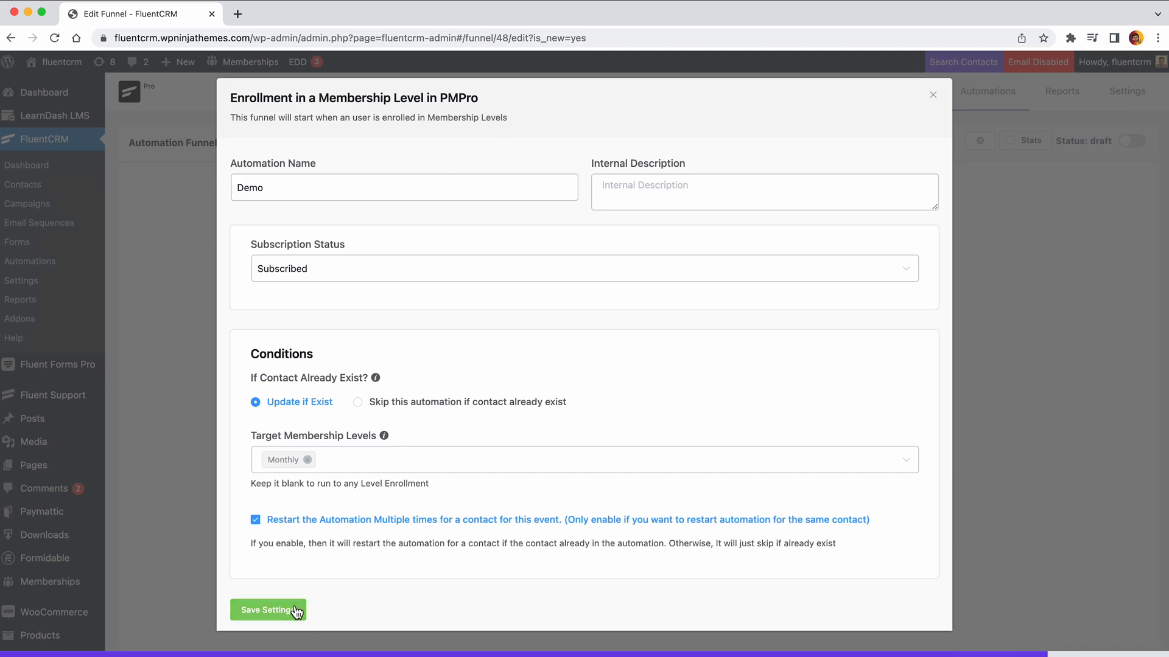
click(268, 610)
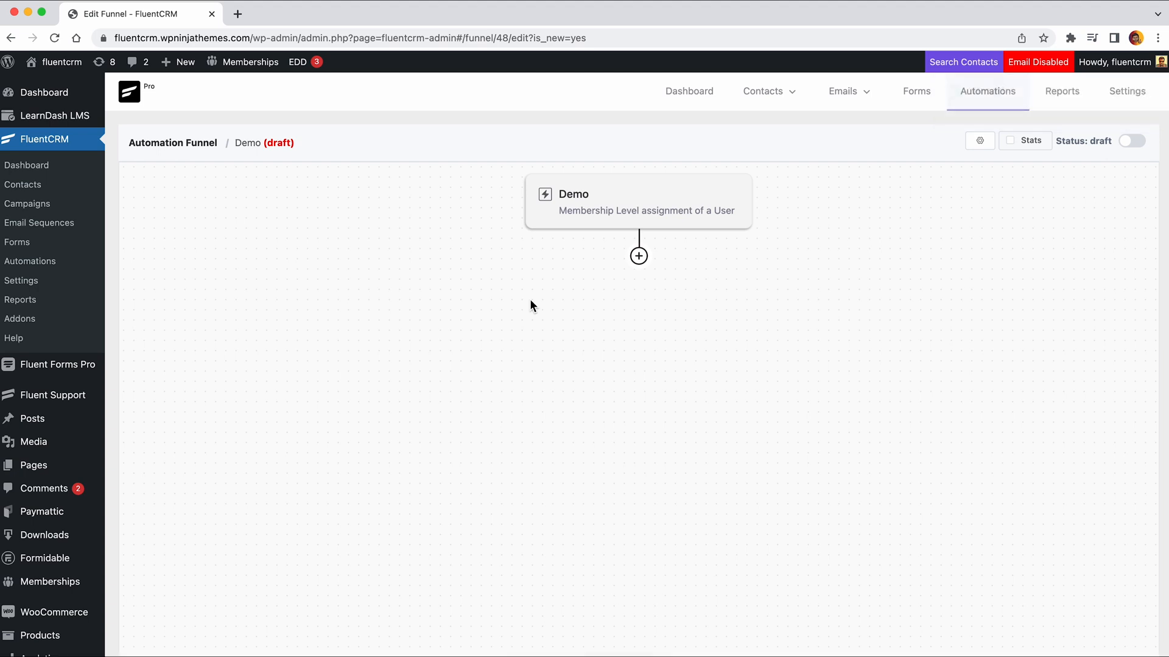
Step: Browse the Add Action / Goal blocks under Demo's trigger without adding one, then head to the dashboard
click(638, 256)
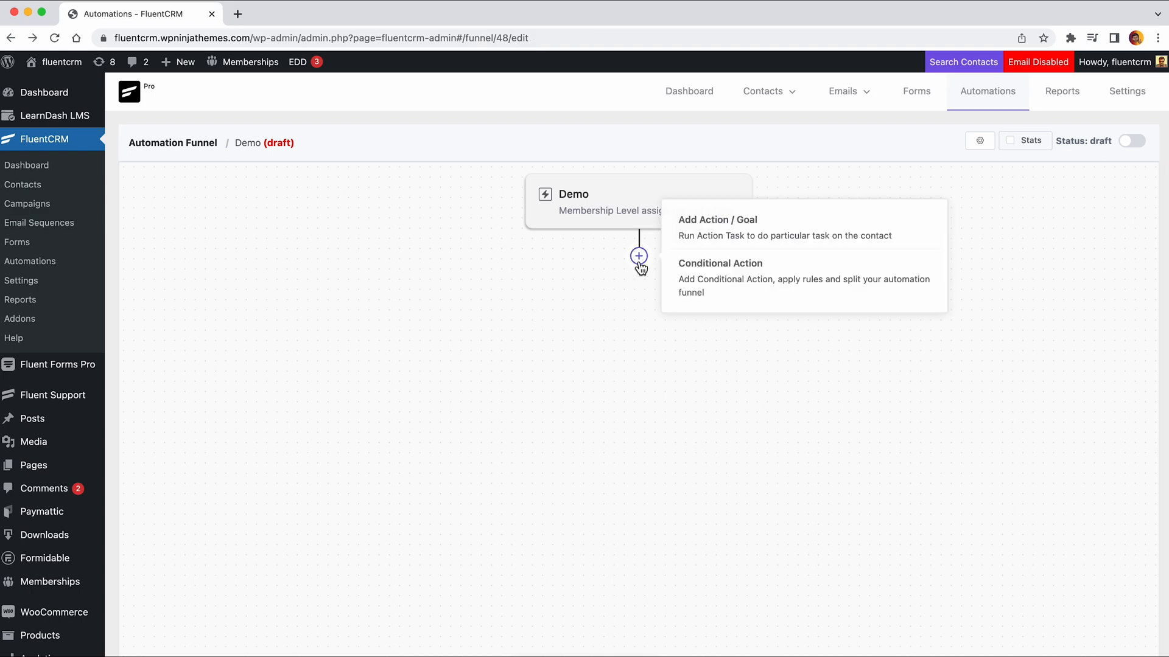
click(719, 220)
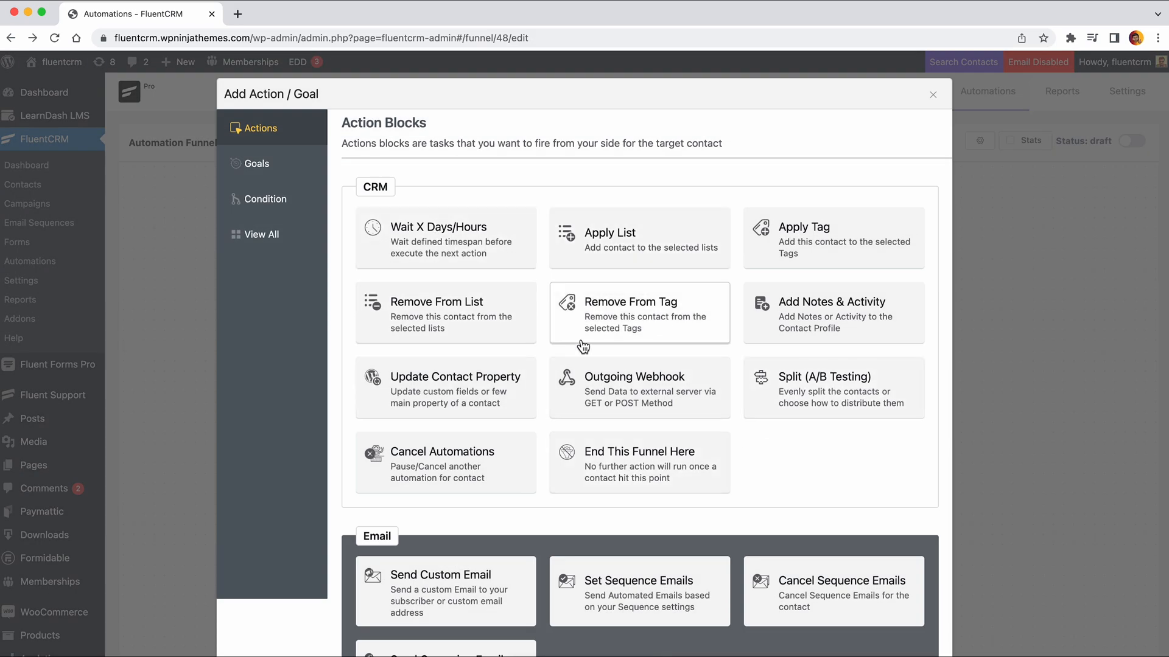
scroll(down, 3)
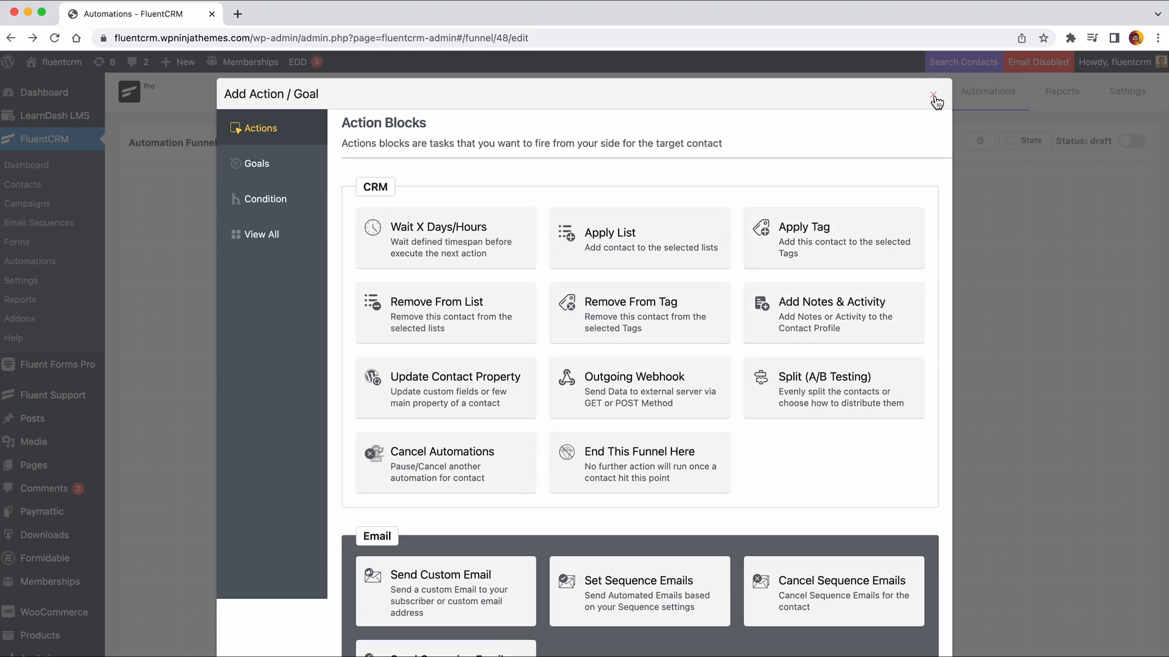
click(933, 95)
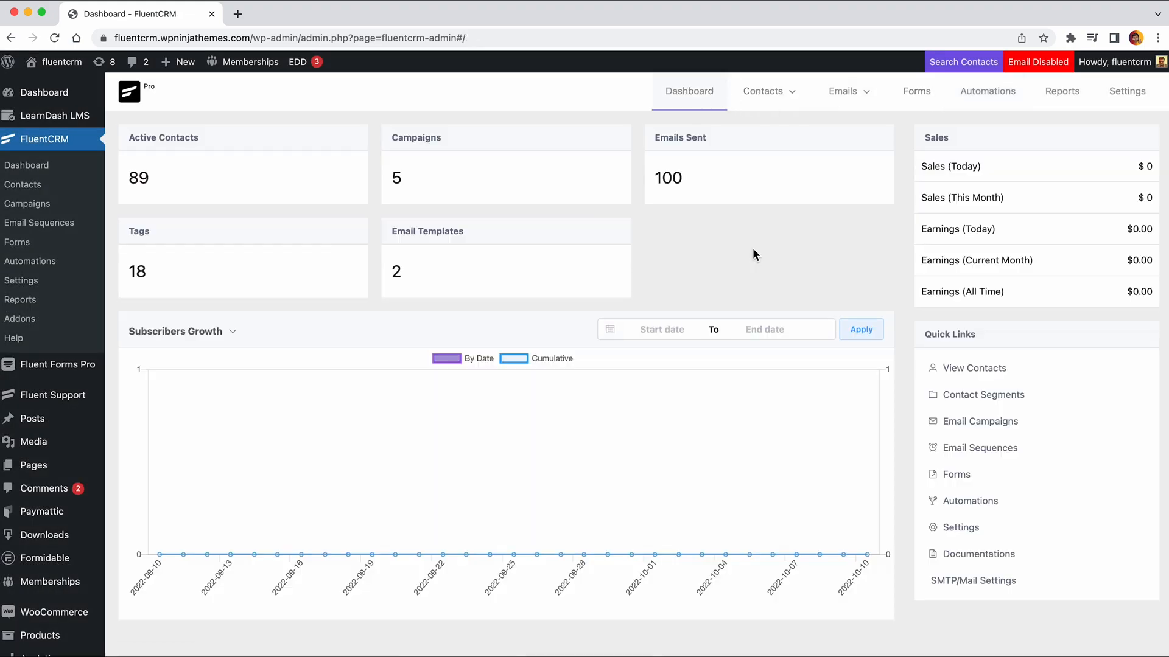